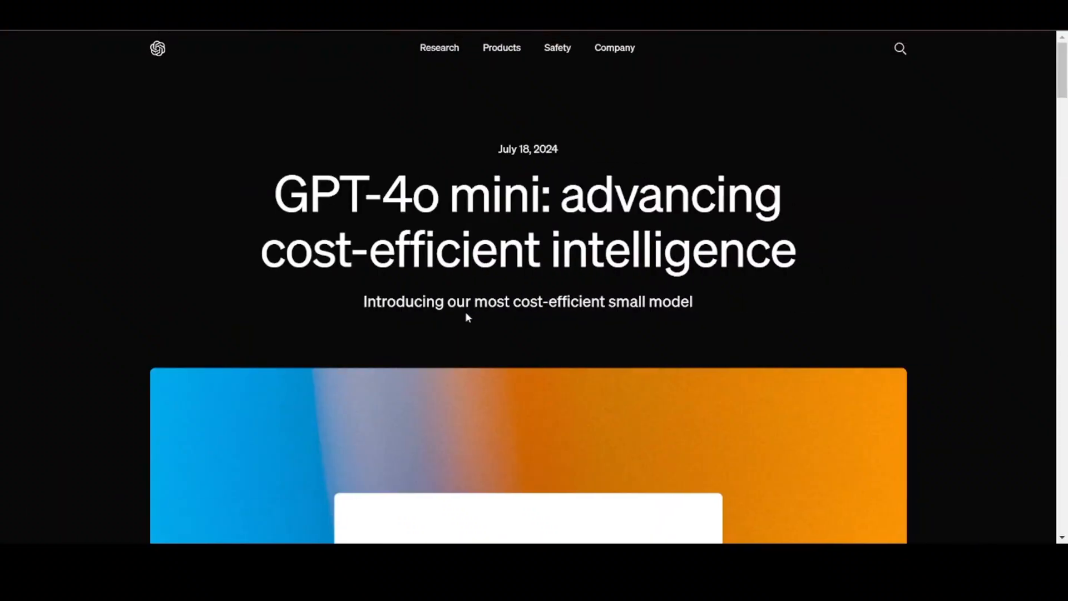
# - Highlight the intro passage on expanding the range of applications through the MMLU score sentence
pyautogui.scroll(-3)
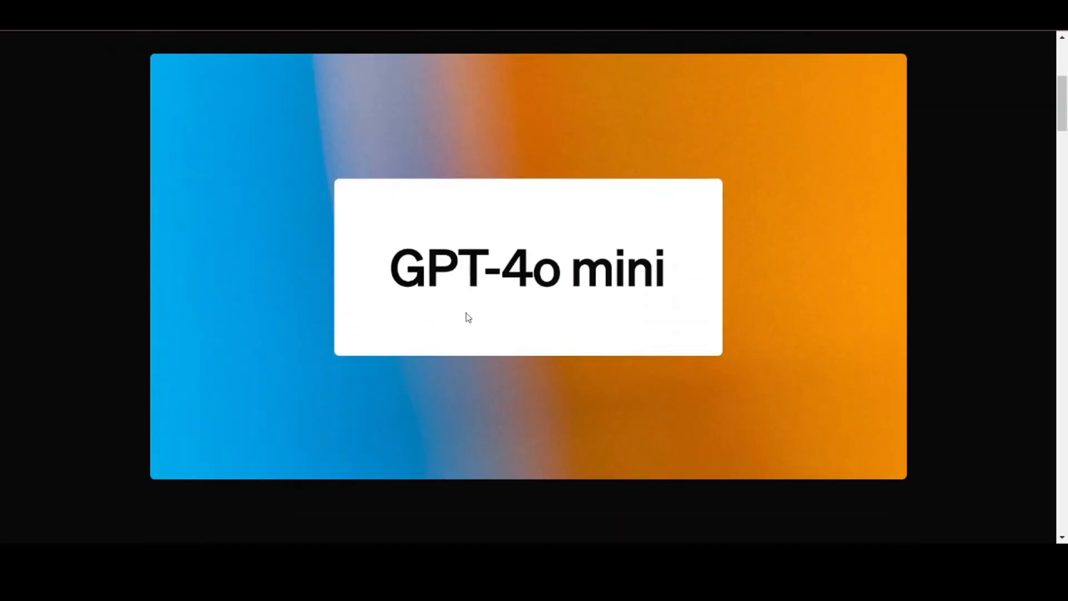
pyautogui.scroll(-3)
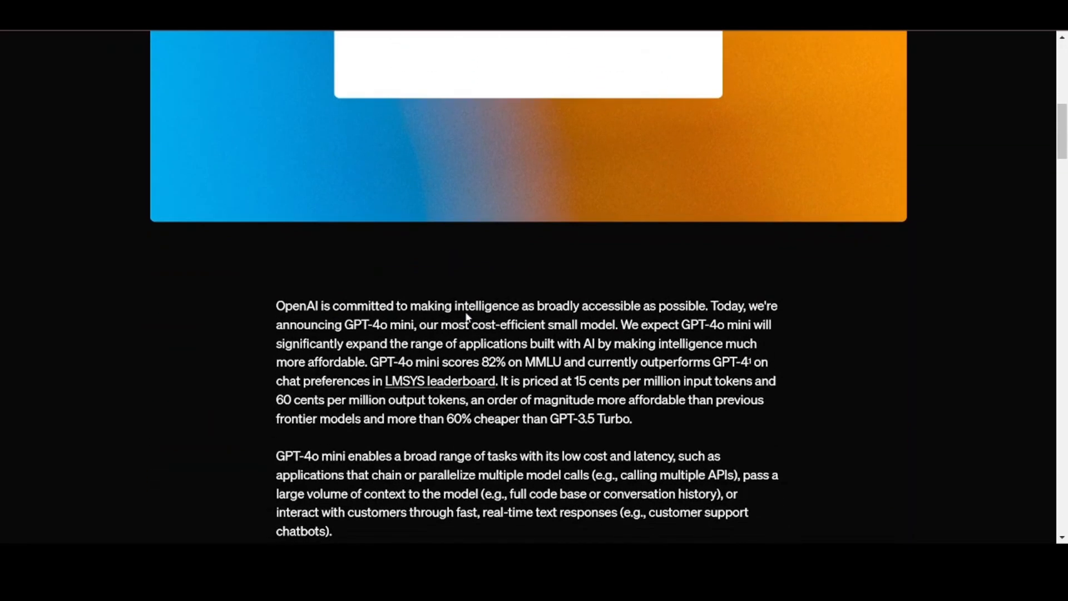
pyautogui.scroll(-3)
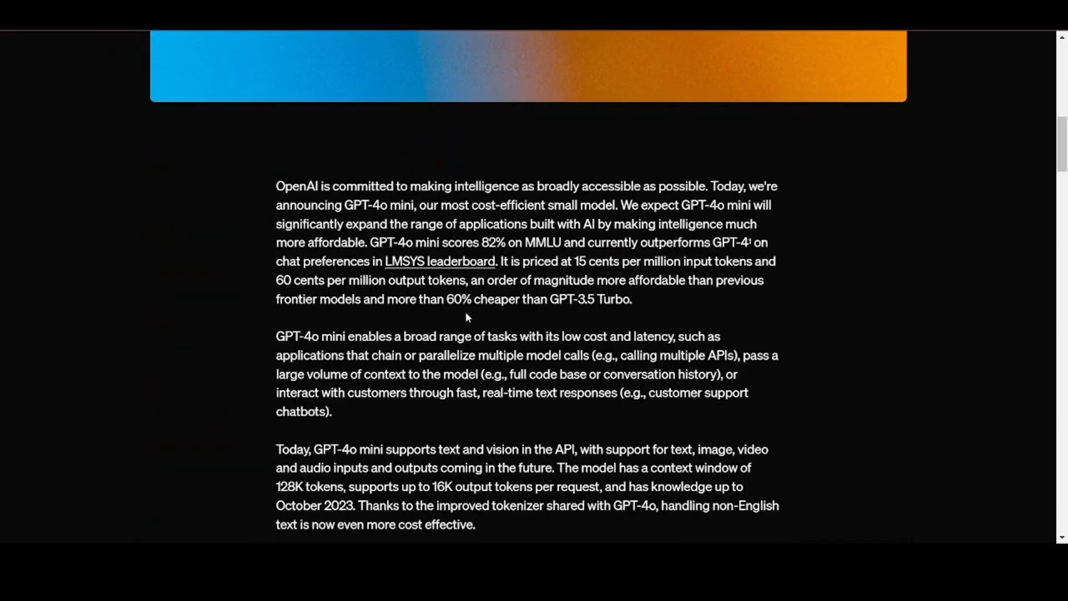
pyautogui.scroll(-3)
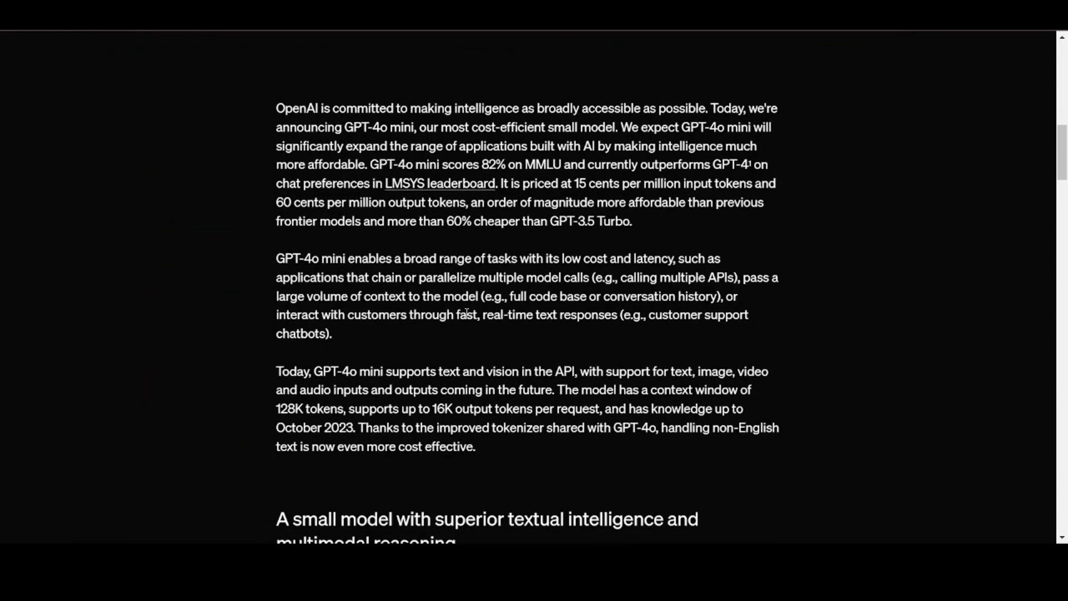
pyautogui.moveTo(519, 127); pyautogui.dragTo(689, 146)
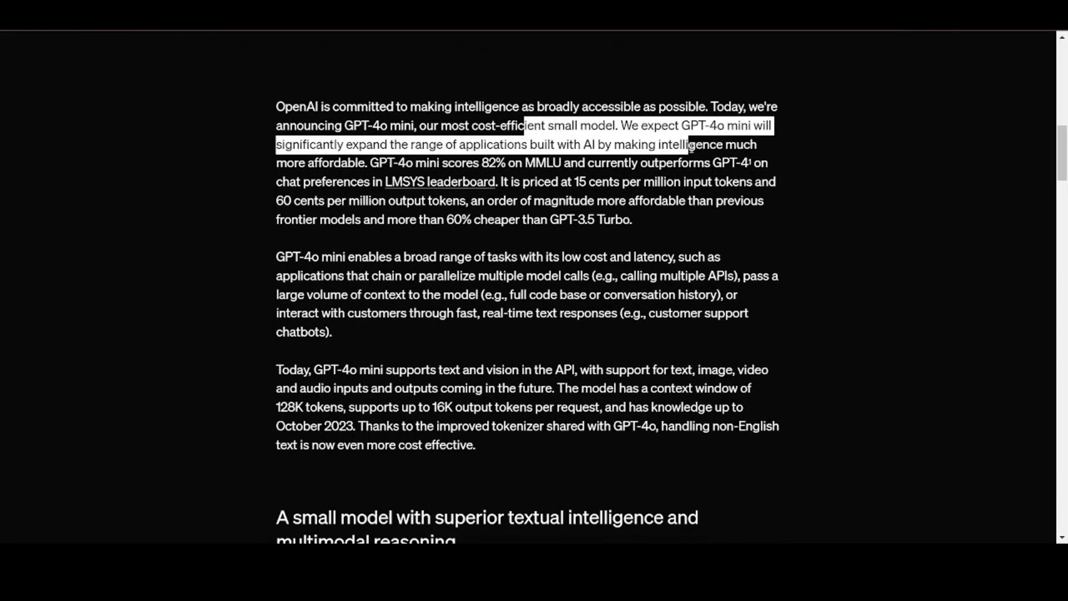
pyautogui.moveTo(688, 144); pyautogui.dragTo(763, 163)
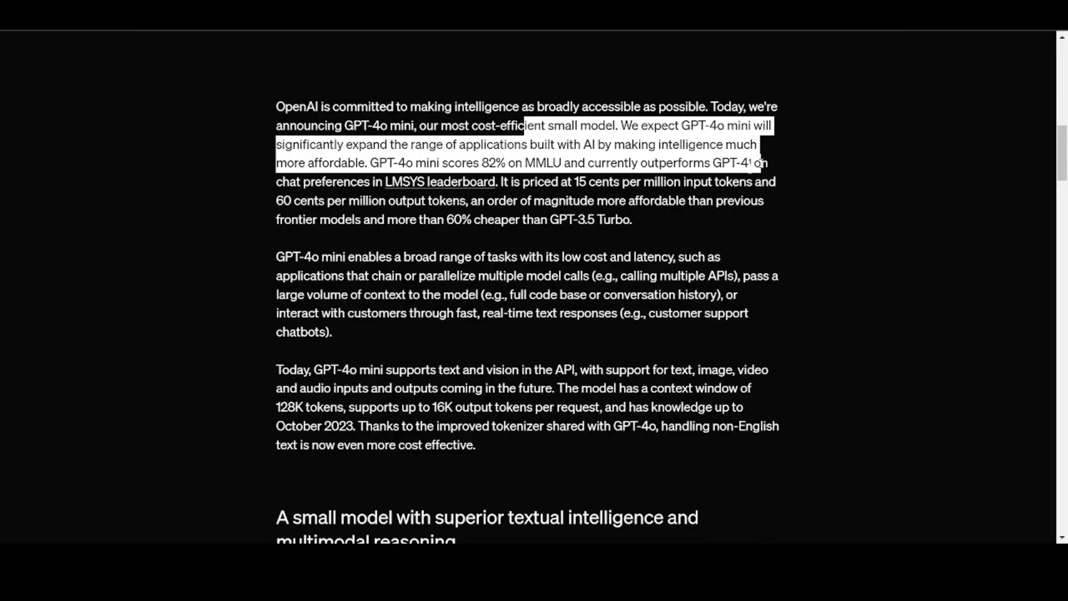
pyautogui.scroll(-3)
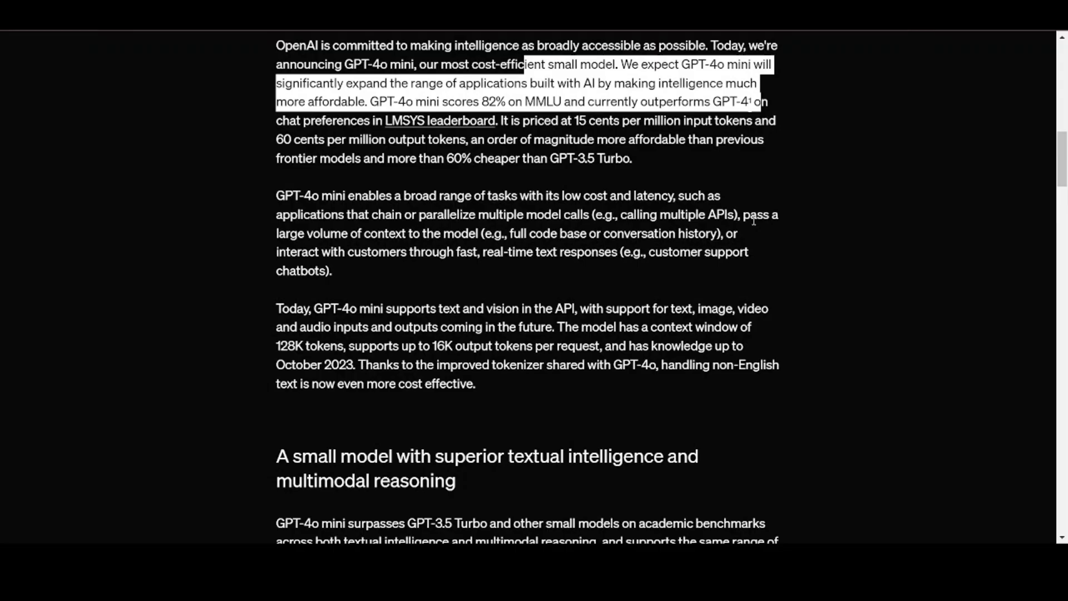
pyautogui.moveTo(621, 102)
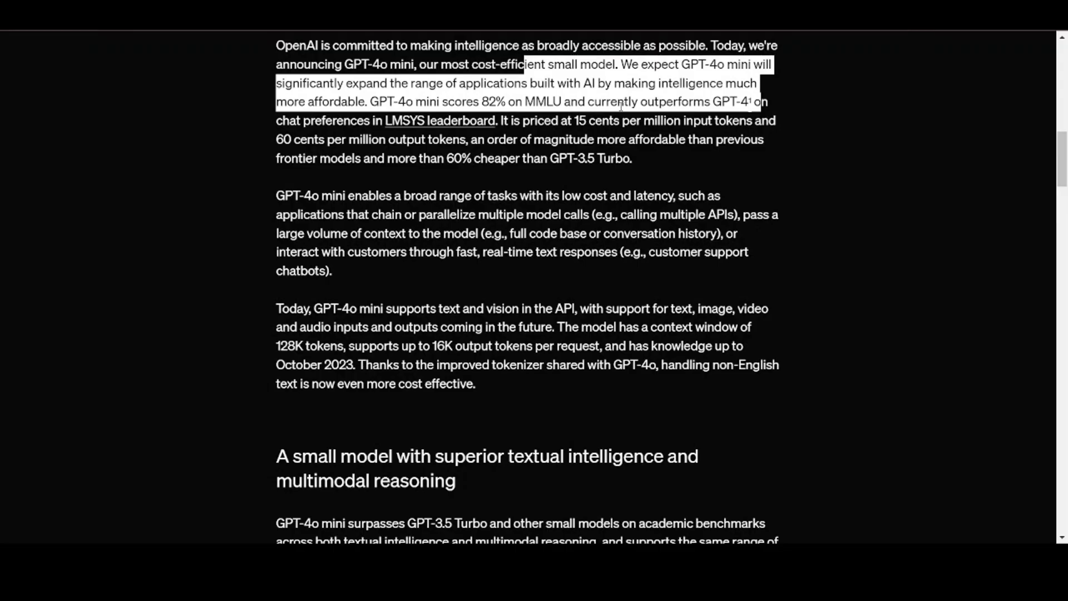
pyautogui.moveTo(565, 141)
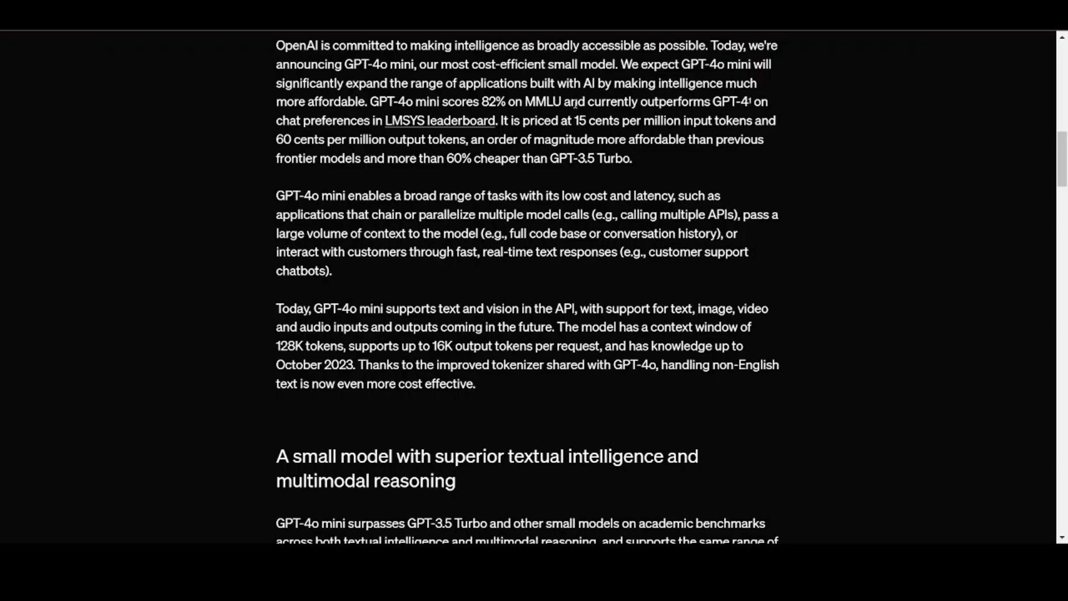
pyautogui.moveTo(542, 125)
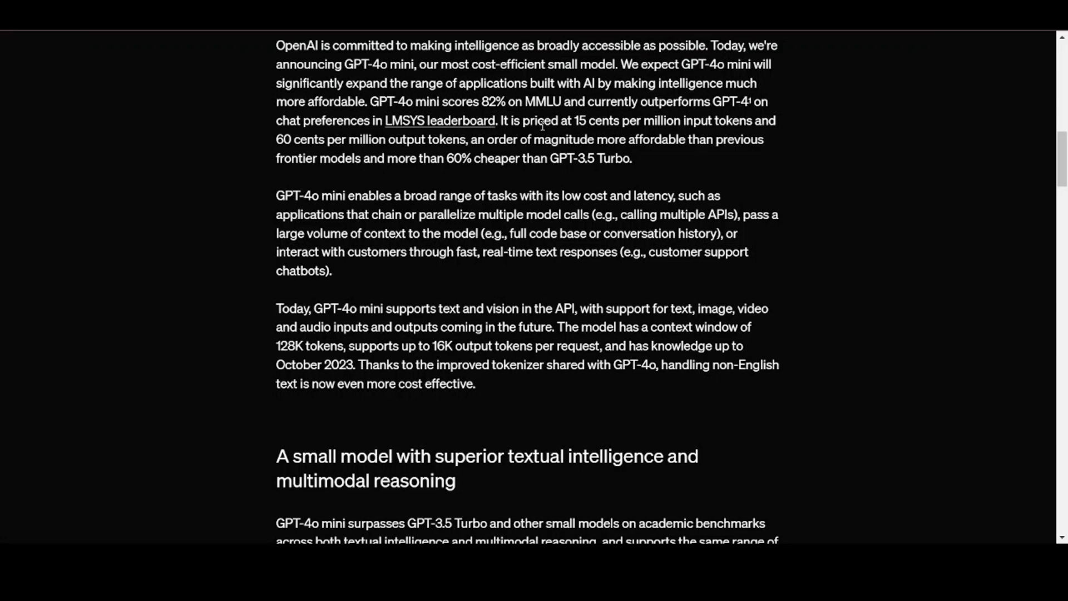
# - Highlight the sentence on GPT-4o mini pricing at 15 and 60 cents per million tokens, then read on toward the benchmarks
pyautogui.moveTo(510, 121); pyautogui.dragTo(710, 196)
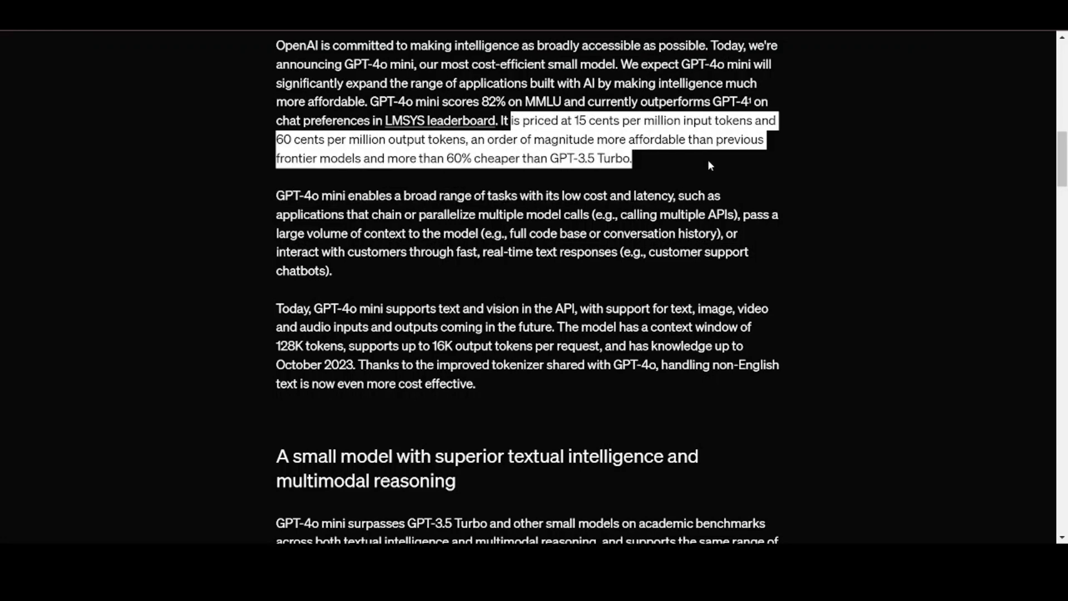
pyautogui.scroll(-3)
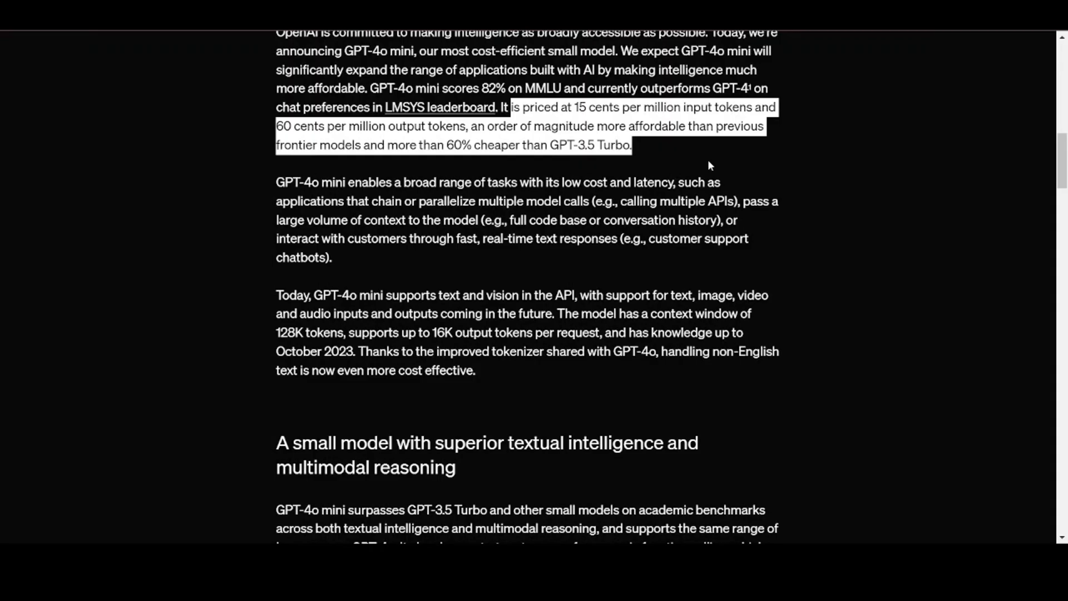
pyautogui.scroll(-3)
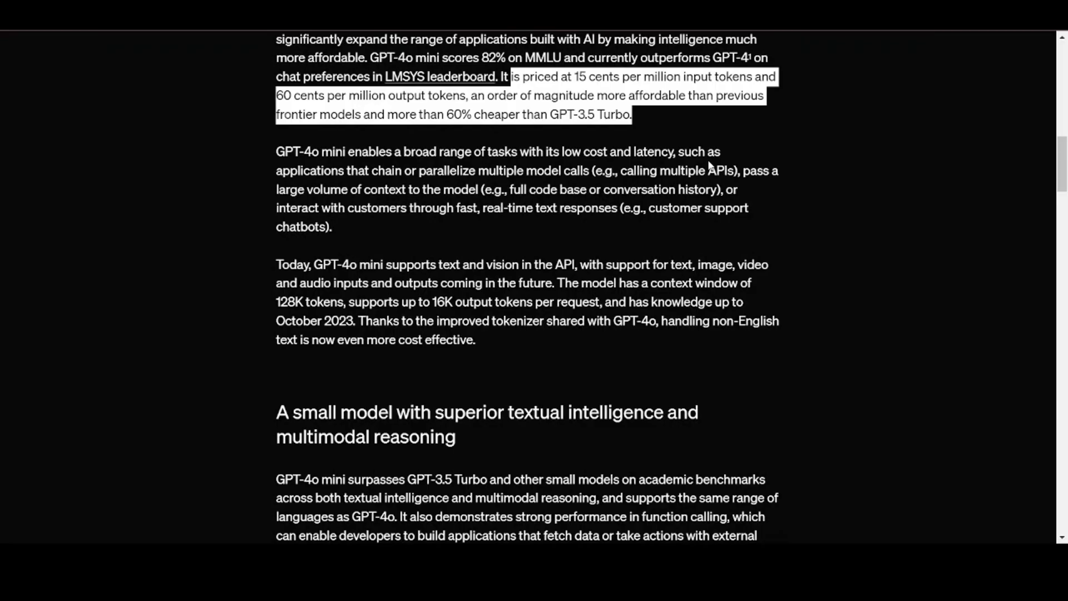
pyautogui.scroll(-3)
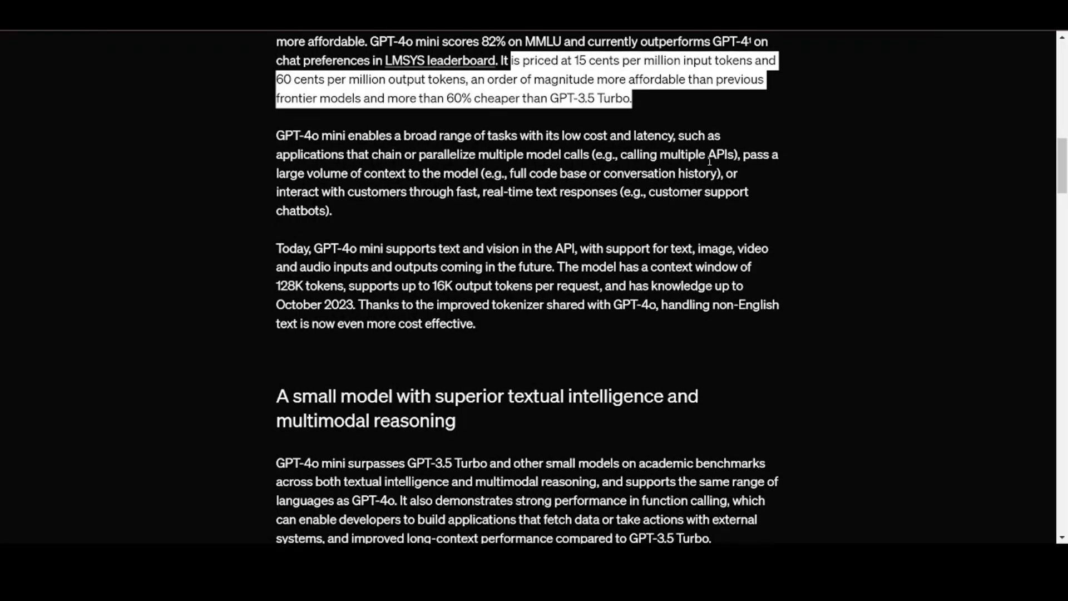
pyautogui.scroll(-3)
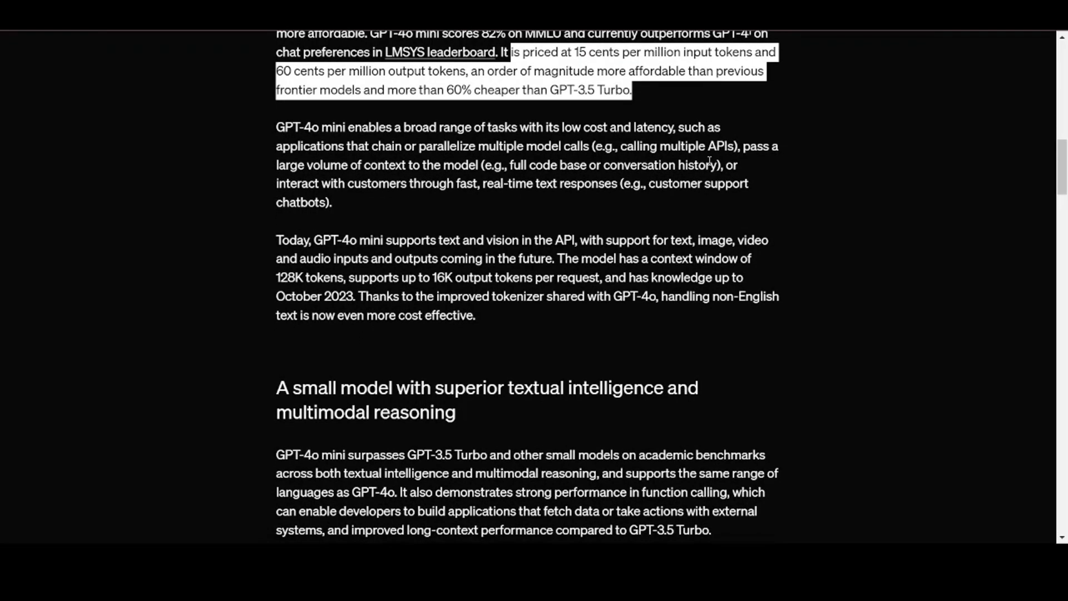
pyautogui.scroll(-3)
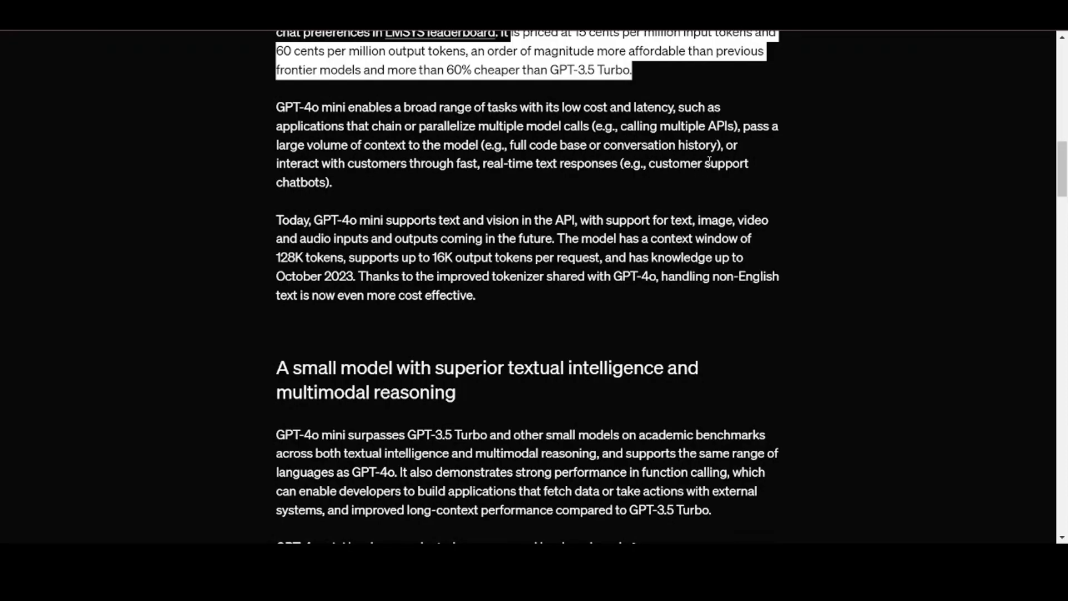
pyautogui.scroll(-3)
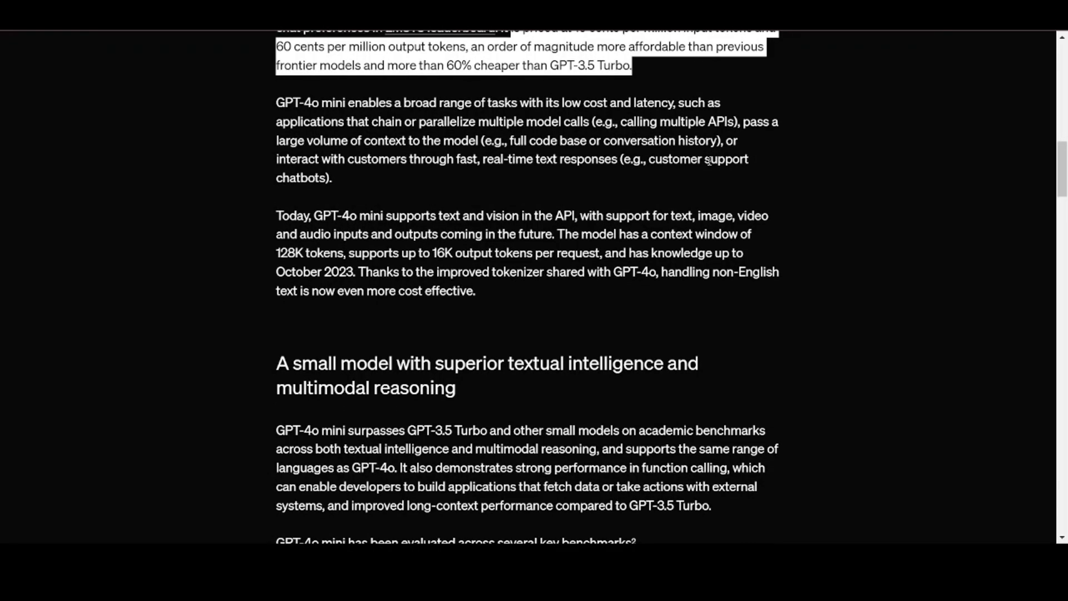
# - Clear the pricing highlight and select the paragraph about low cost and latency tasks
pyautogui.click(607, 195)
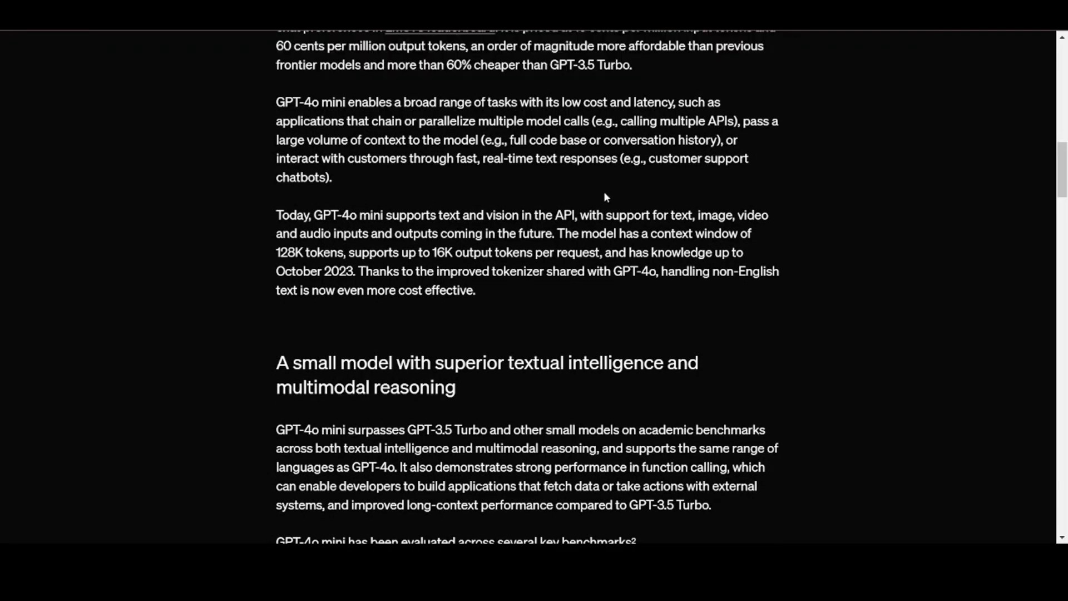
pyautogui.moveTo(485, 180)
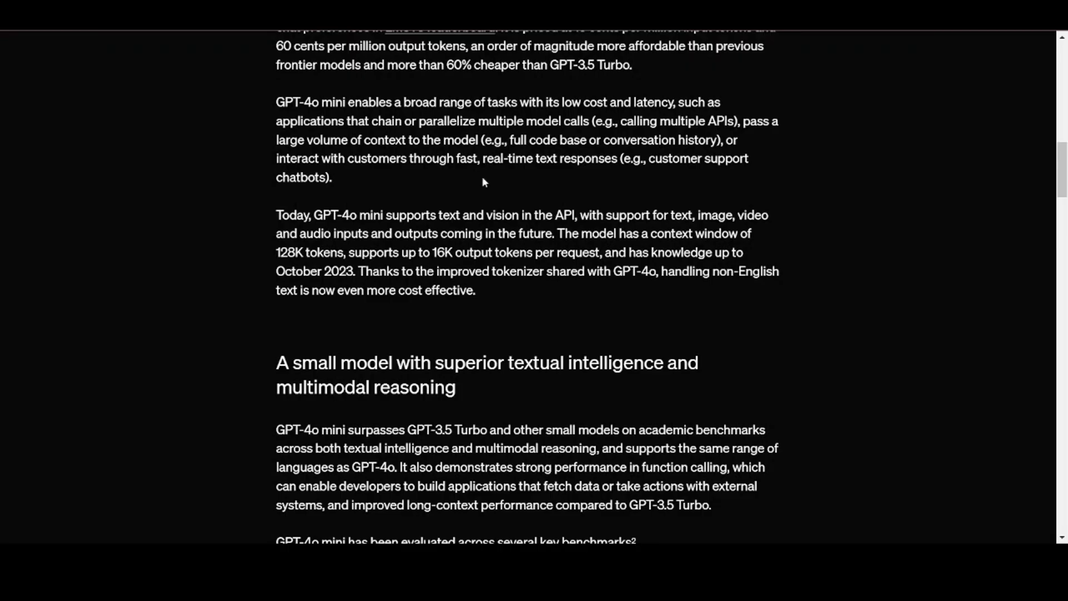
pyautogui.moveTo(343, 96)
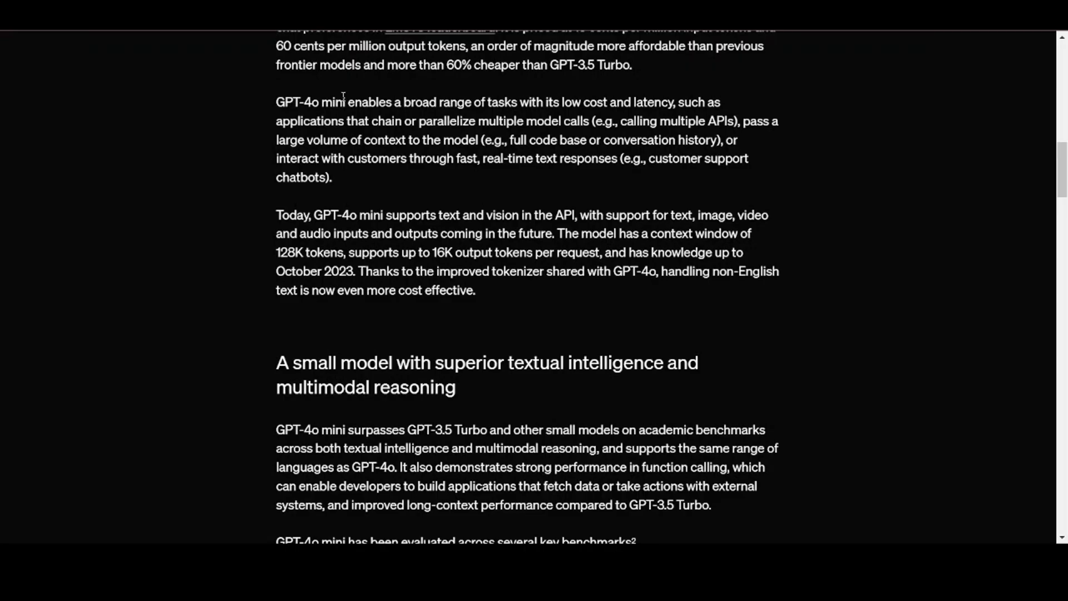
pyautogui.moveTo(342, 103); pyautogui.dragTo(654, 140)
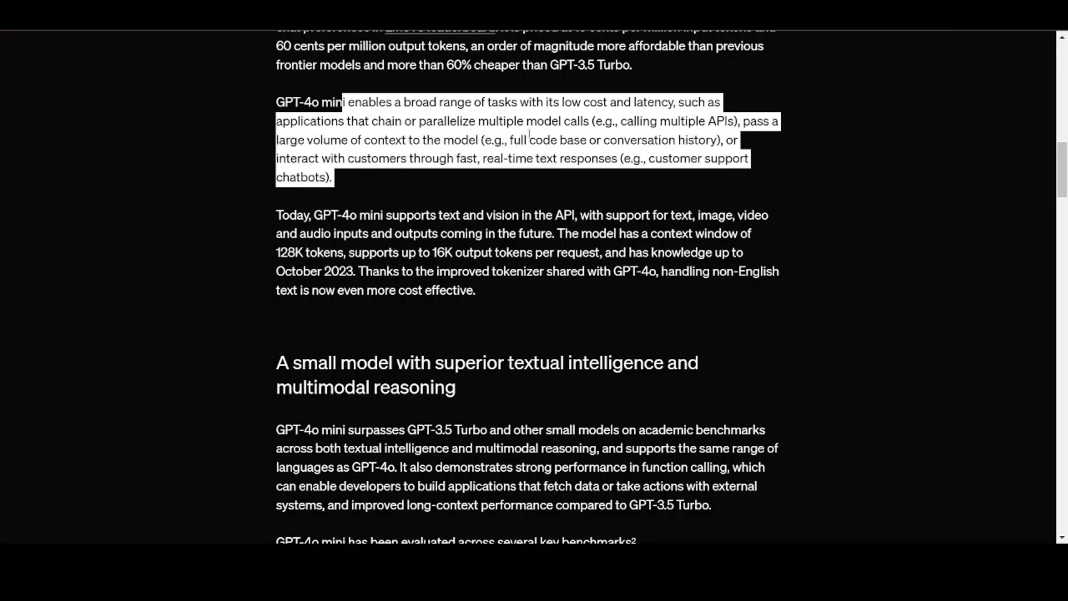
pyautogui.moveTo(759, 142)
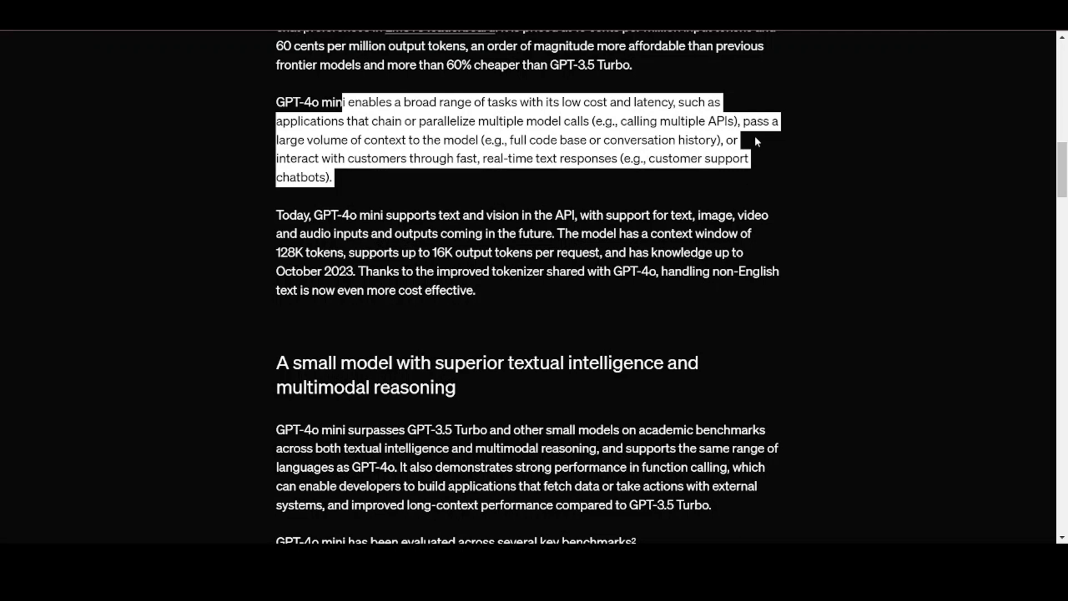
pyautogui.moveTo(432, 156)
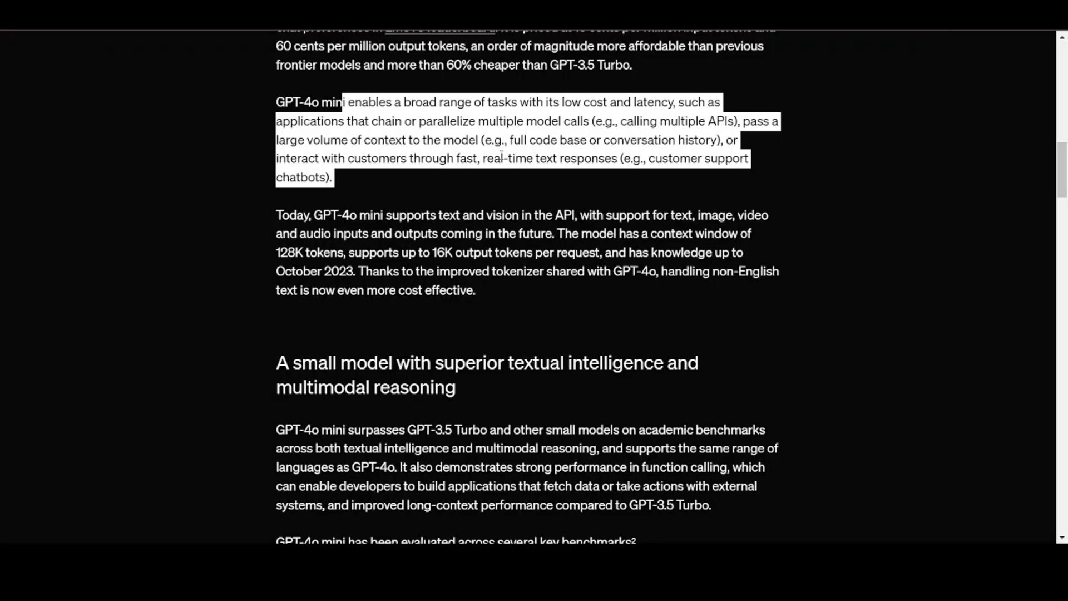
pyautogui.moveTo(527, 207)
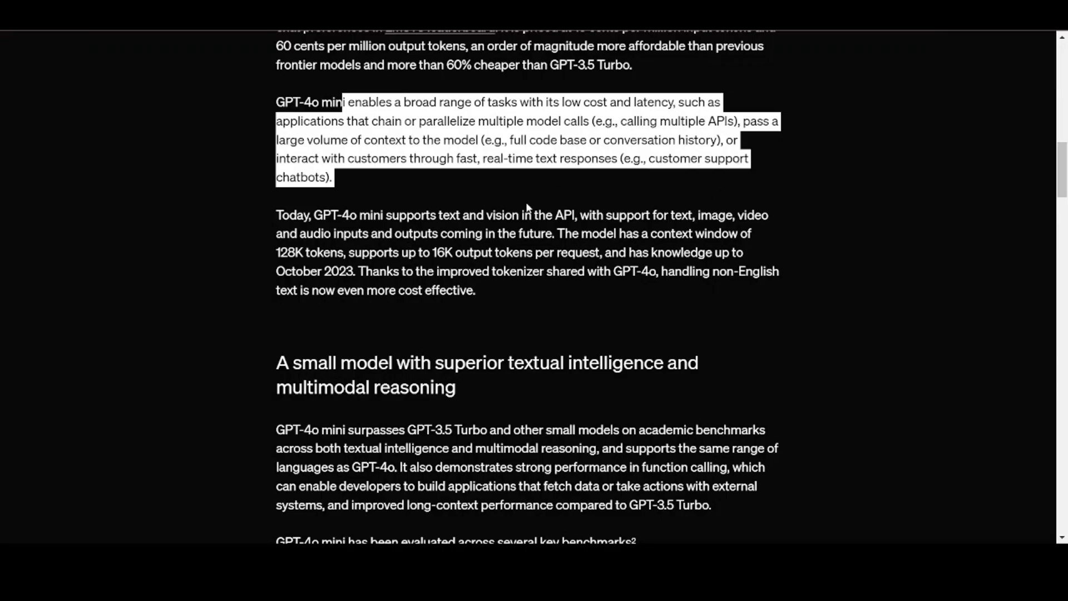
pyautogui.scroll(-3)
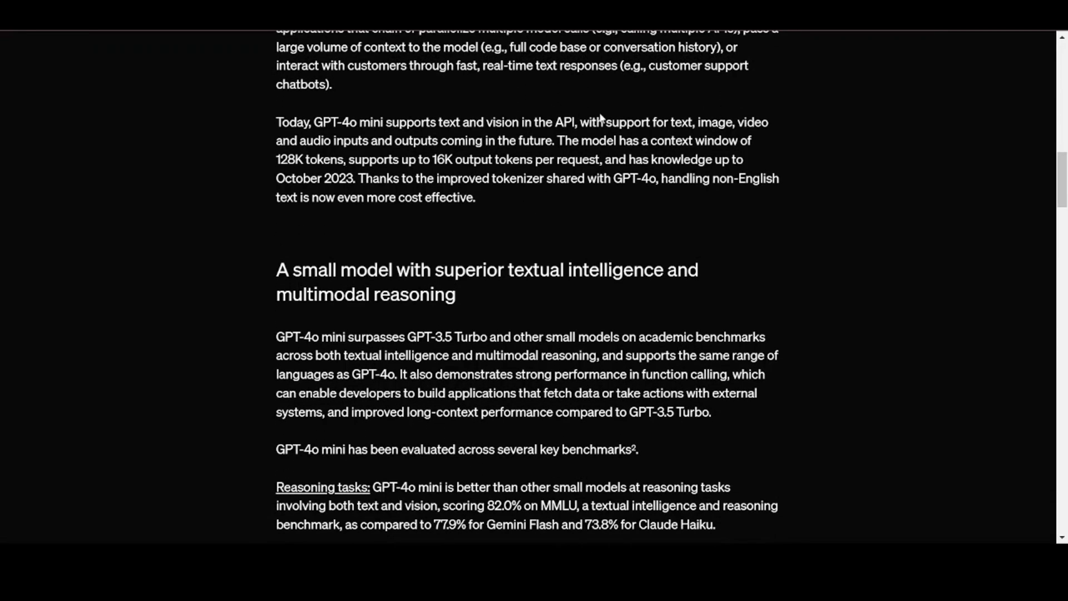
pyautogui.moveTo(613, 169)
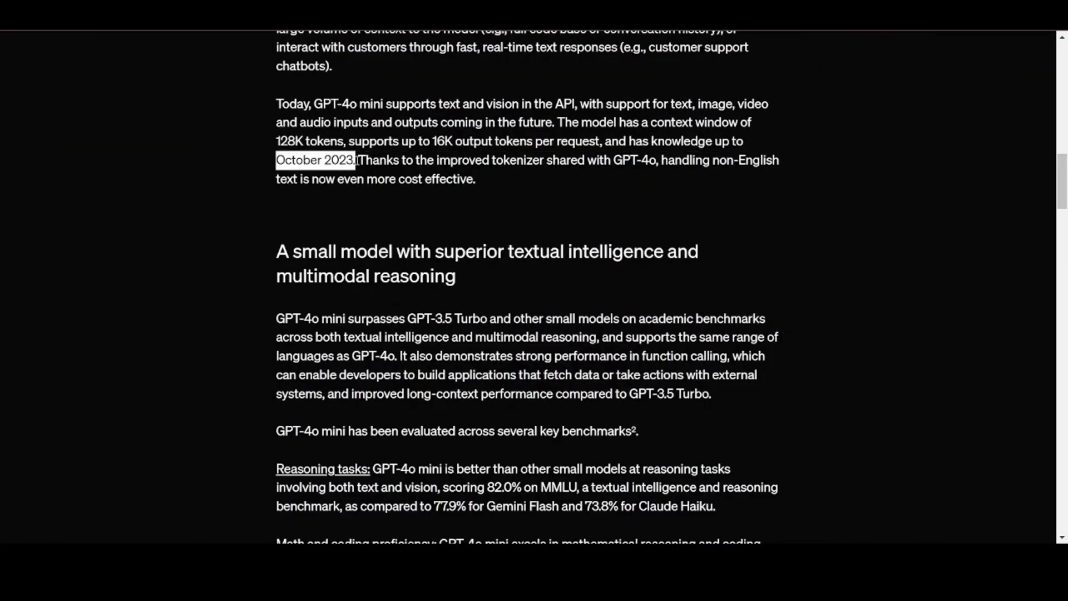
pyautogui.moveTo(496, 218)
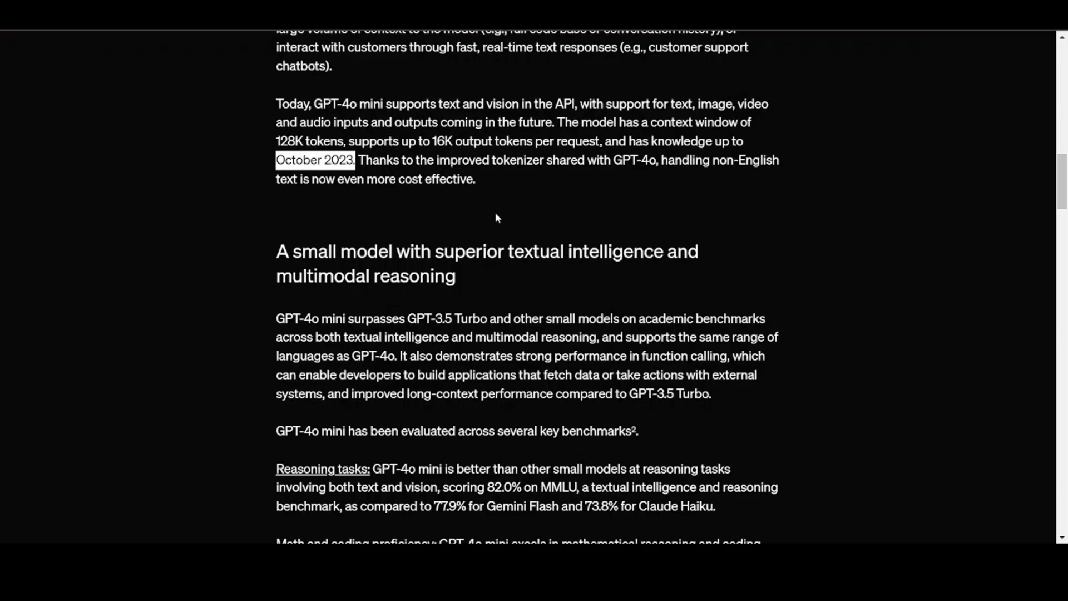
# - Highlight the full paragraph on GPT-4o mini beating other small models
pyautogui.scroll(-3)
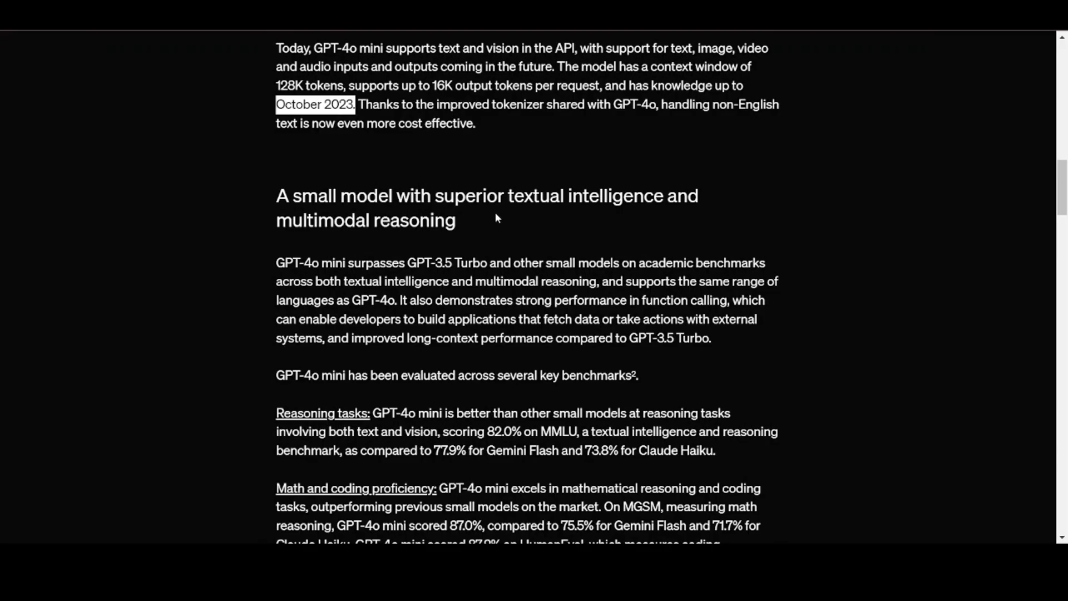
pyautogui.scroll(-3)
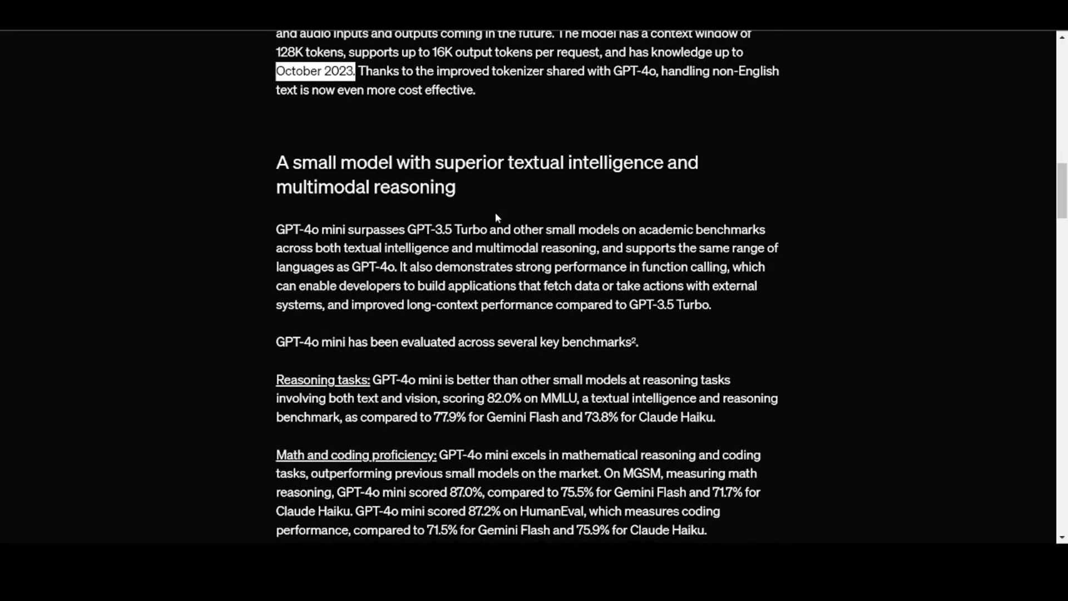
pyautogui.scroll(-3)
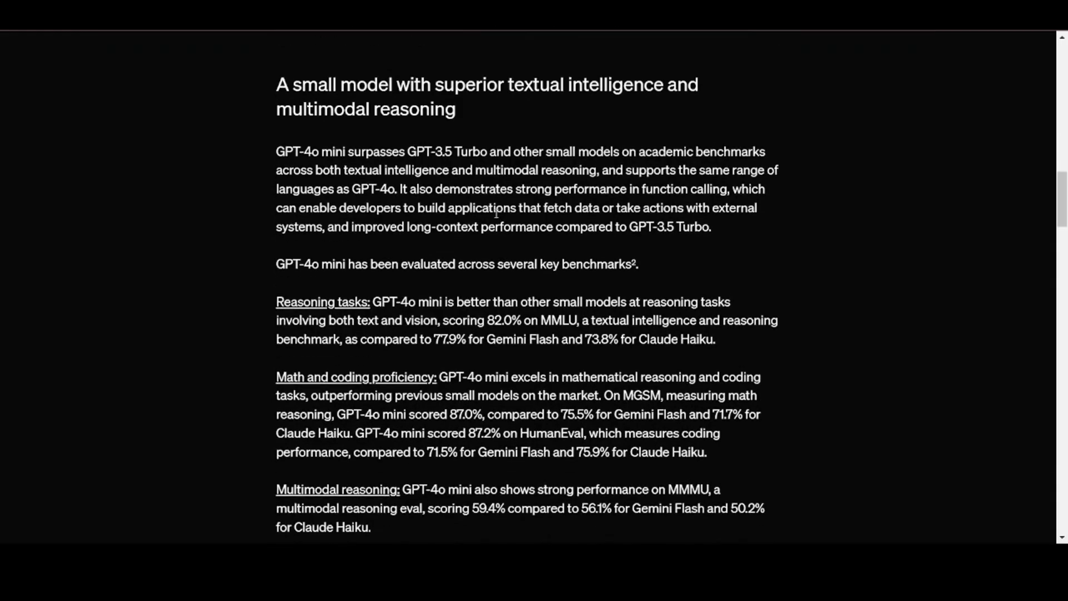
pyautogui.scroll(-3)
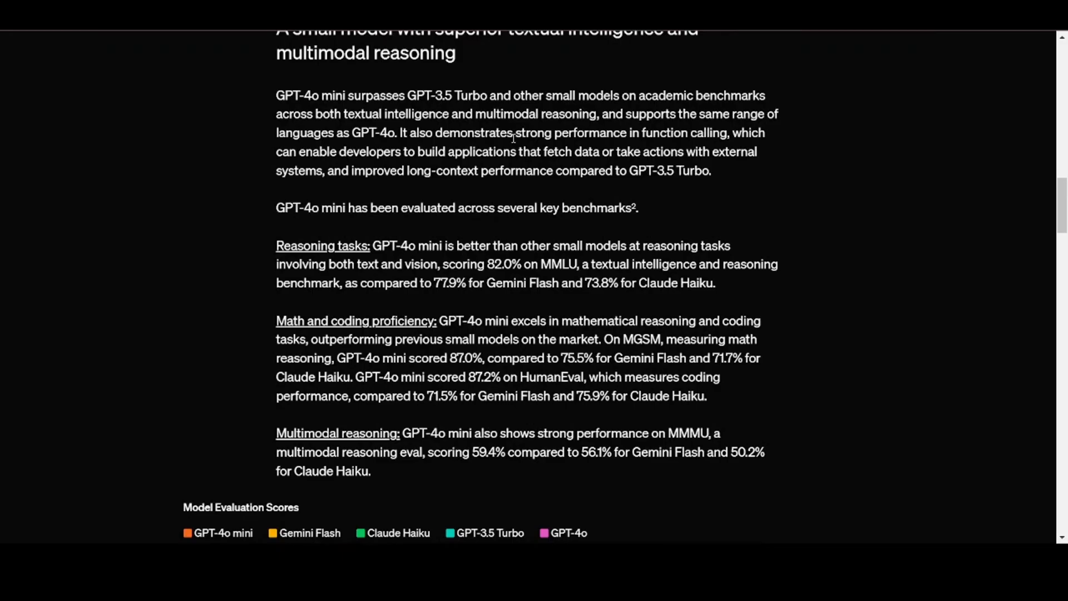
pyautogui.moveTo(275, 95); pyautogui.dragTo(630, 151)
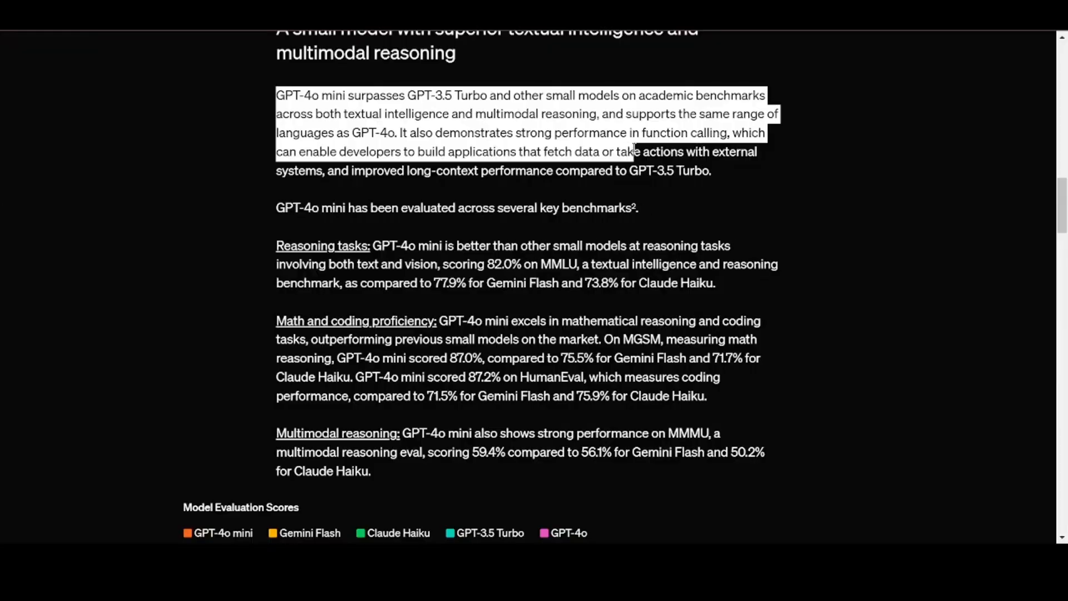
pyautogui.moveTo(632, 152); pyautogui.dragTo(680, 170)
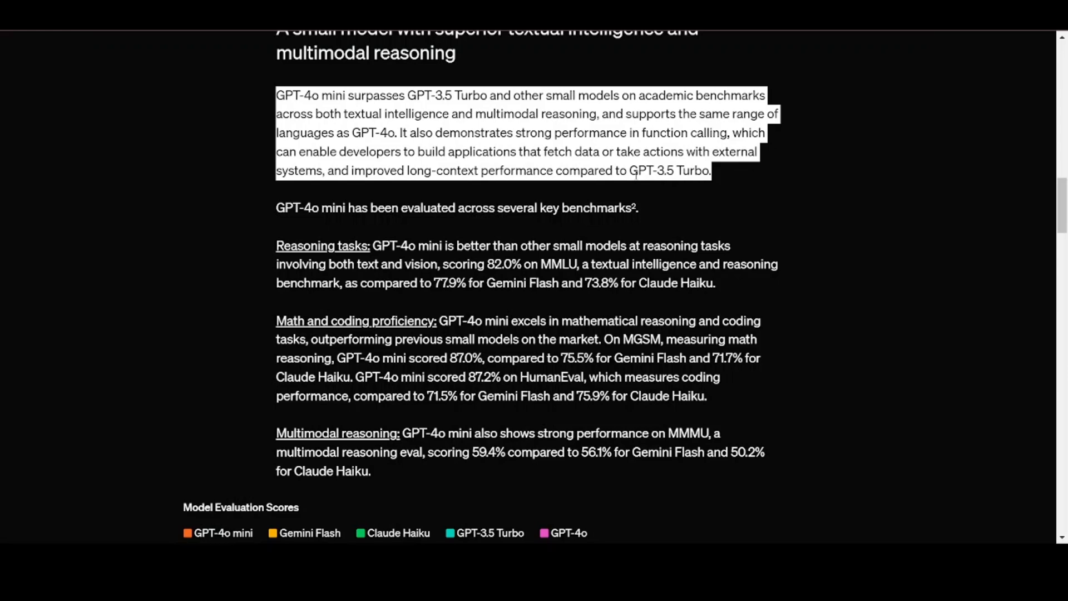
pyautogui.moveTo(773, 176)
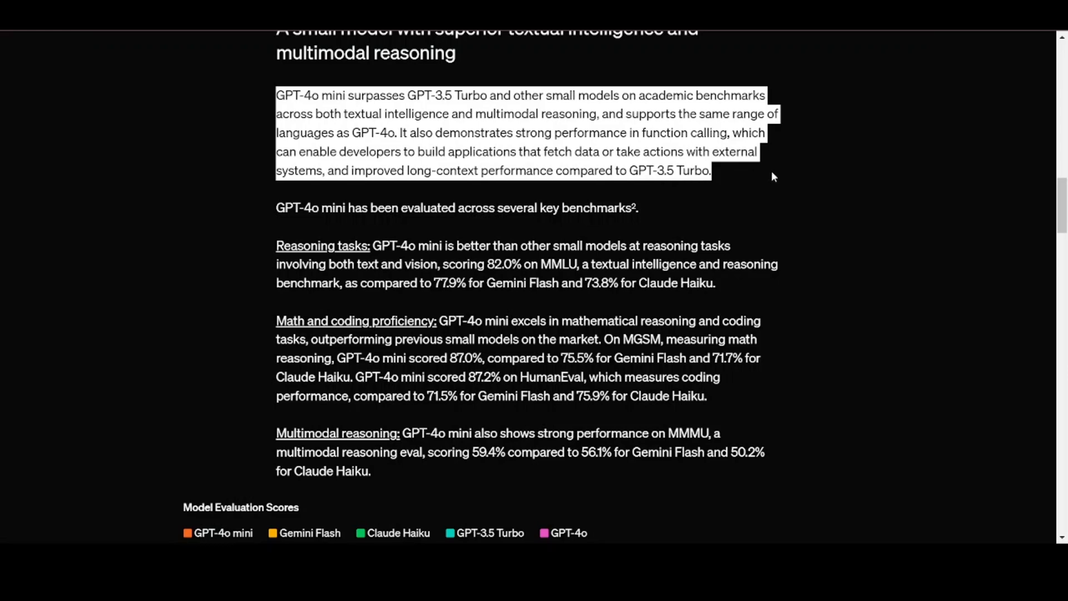
# - Highlight the reasoning tasks score comparison, then clear the selection
pyautogui.scroll(-3)
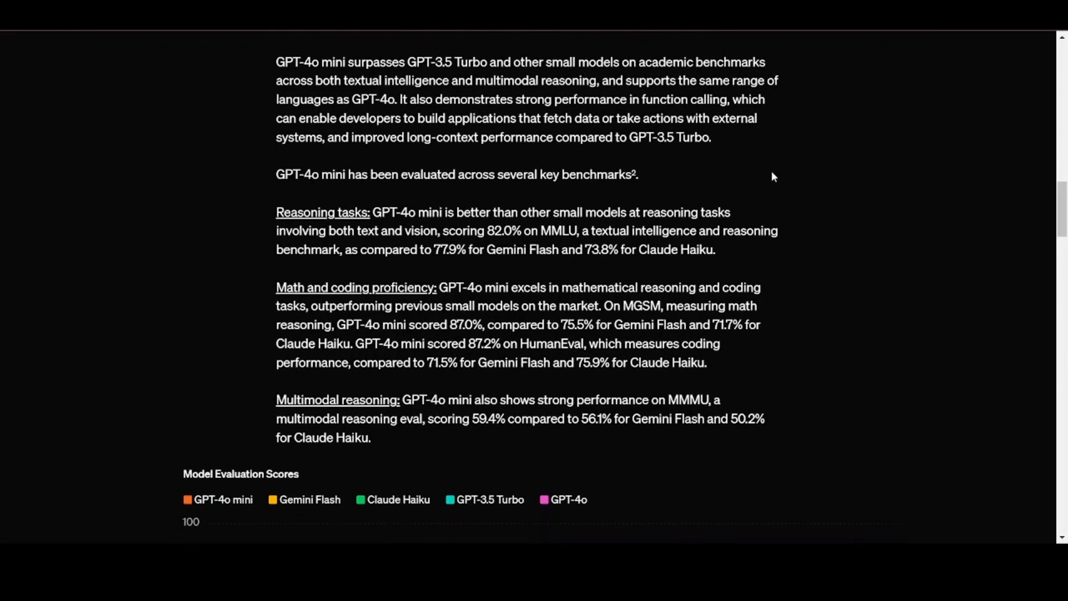
pyautogui.scroll(-3)
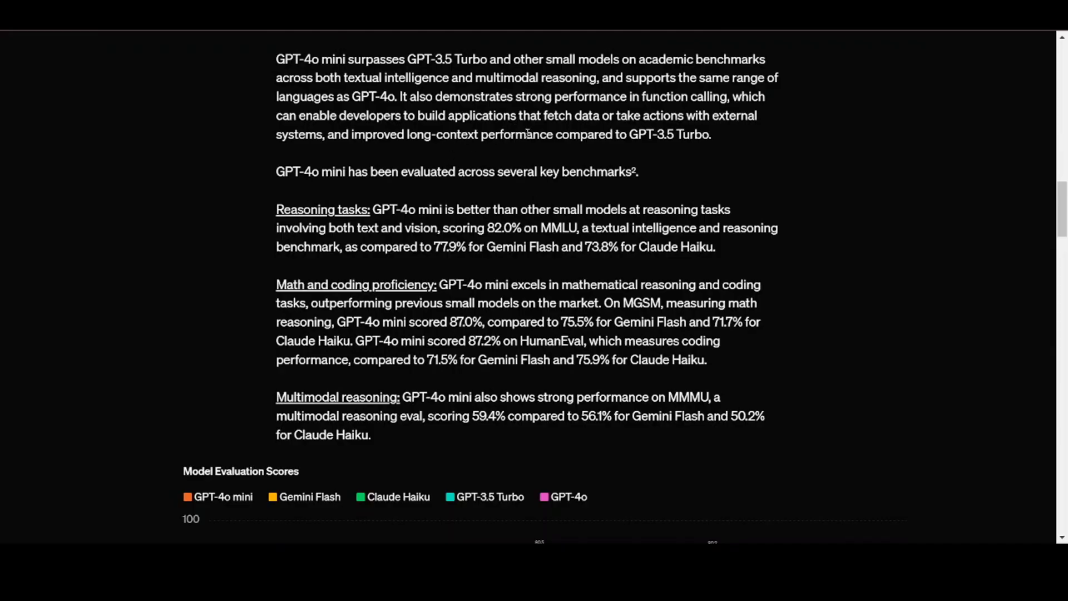
pyautogui.moveTo(609, 152)
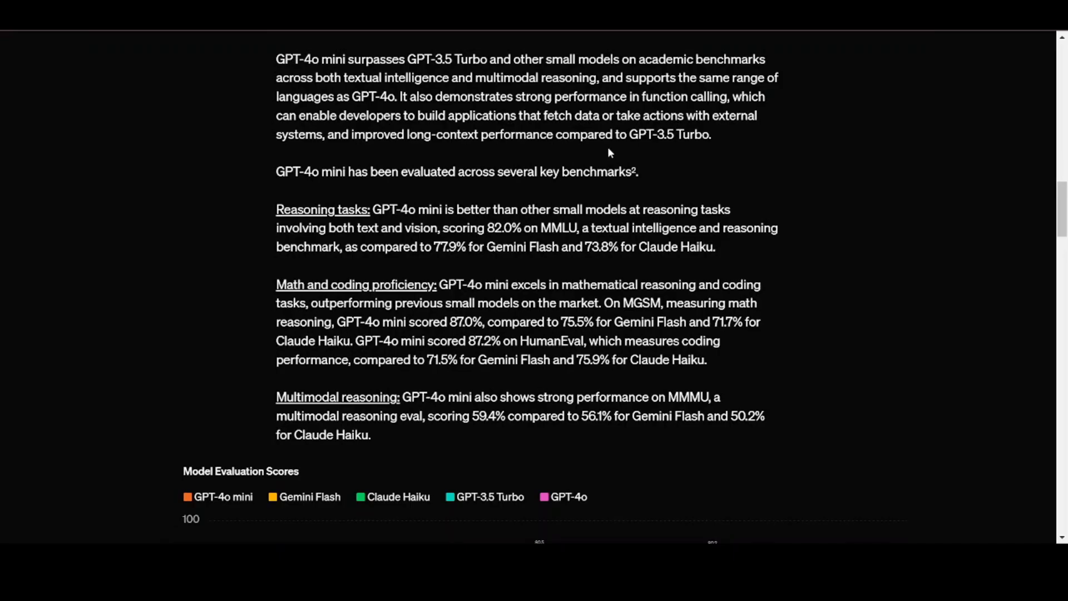
pyautogui.scroll(-3)
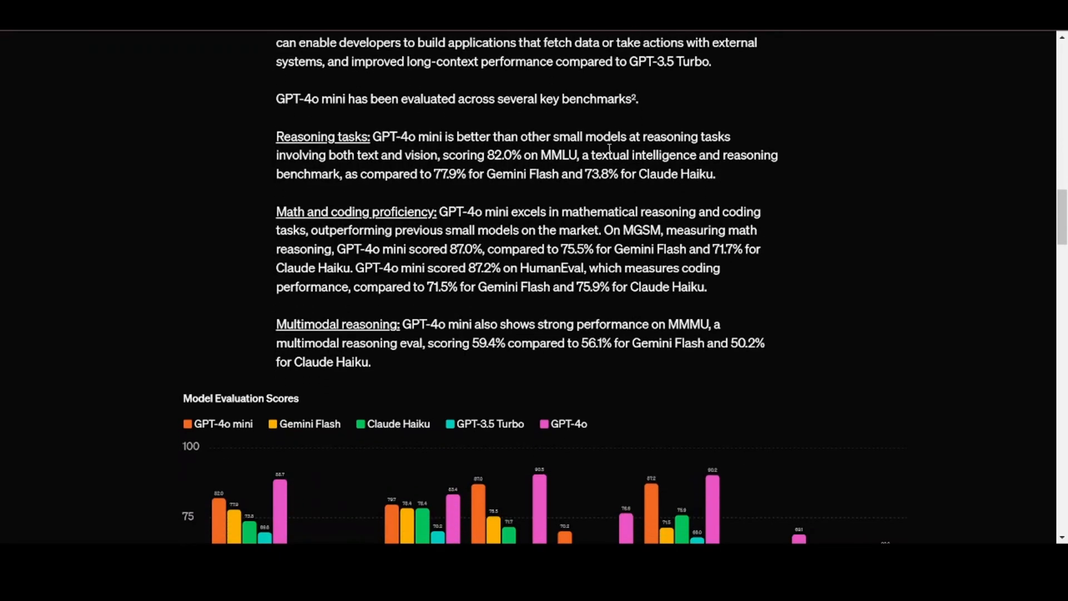
pyautogui.scroll(-3)
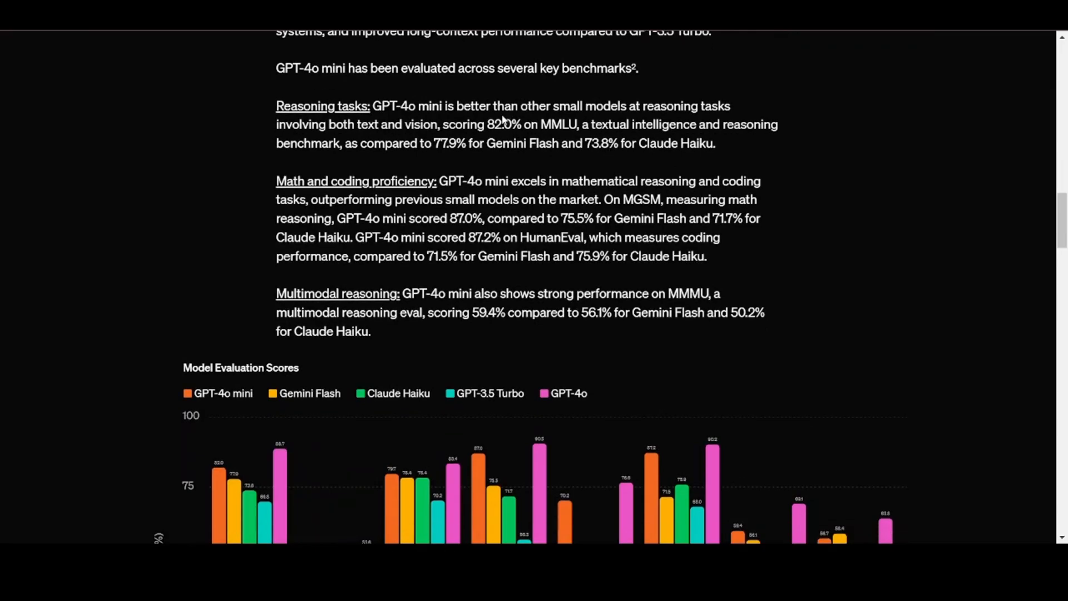
pyautogui.moveTo(538, 105); pyautogui.dragTo(739, 151)
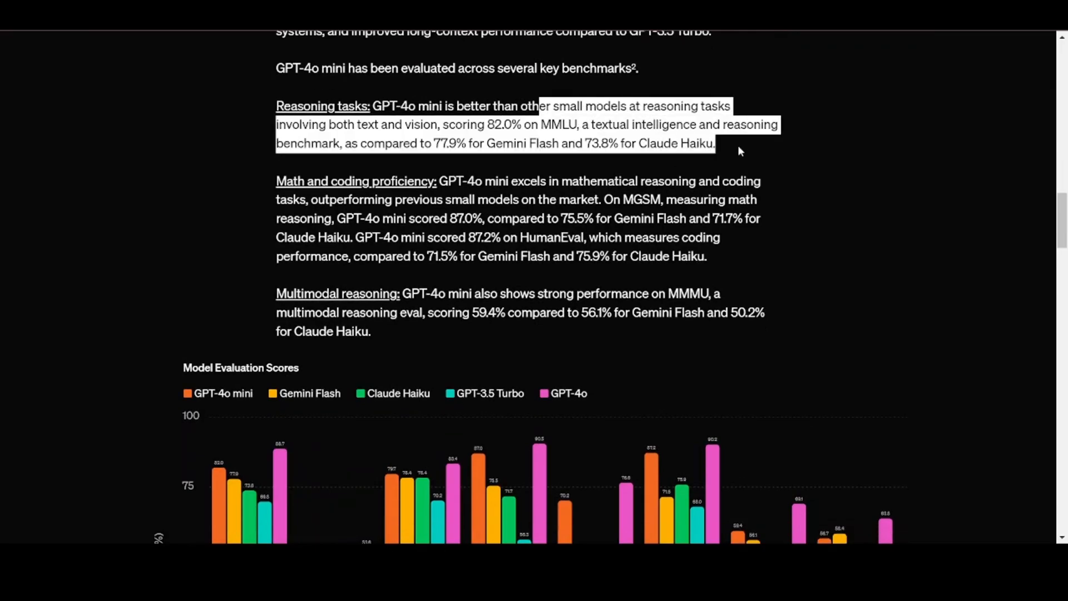
pyautogui.moveTo(744, 151)
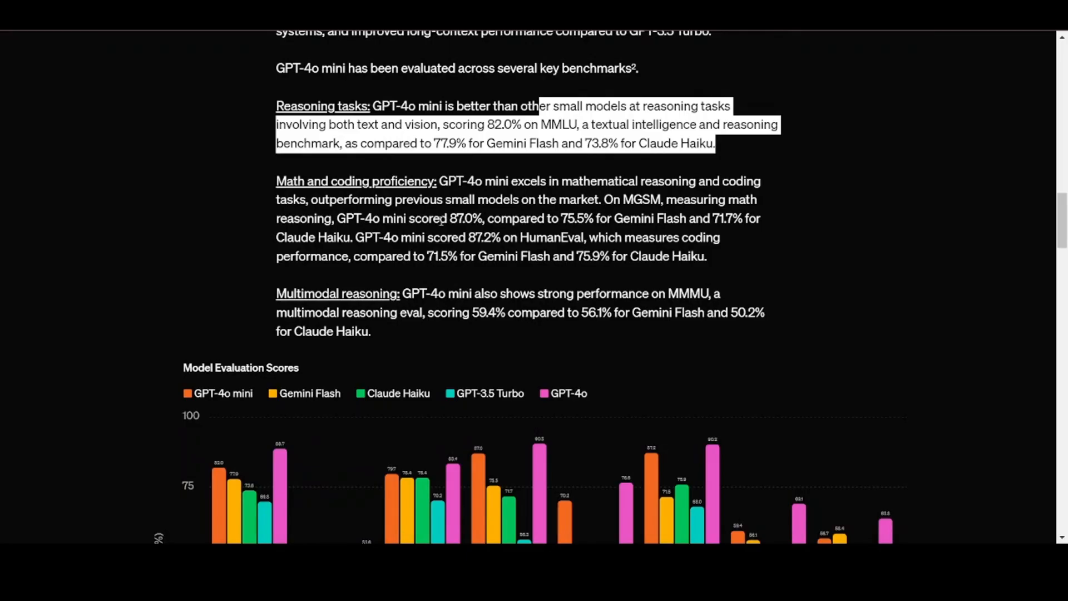
pyautogui.click(478, 162)
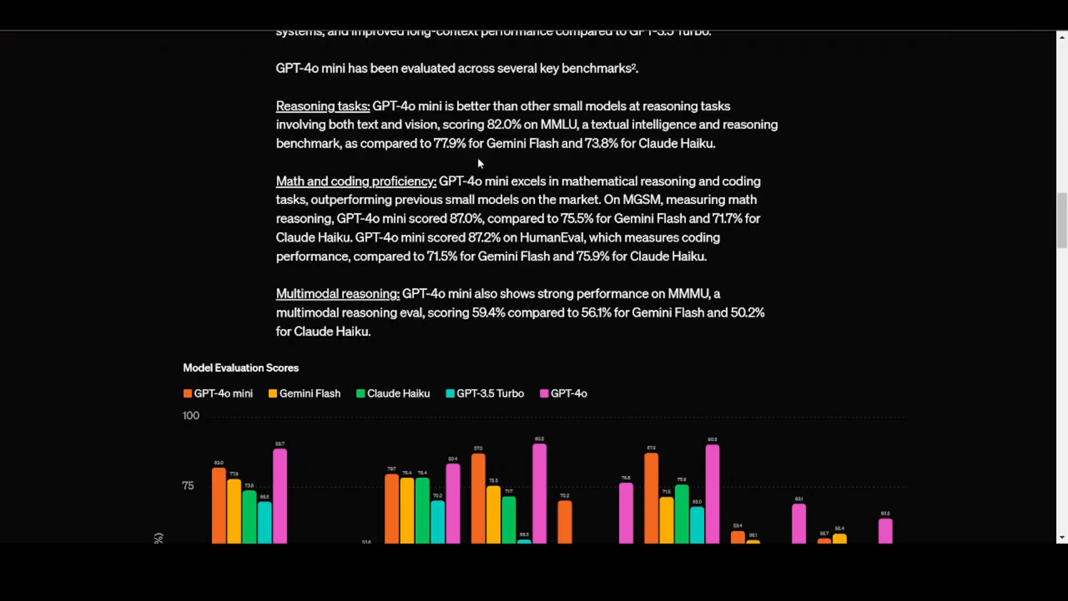
pyautogui.moveTo(472, 160)
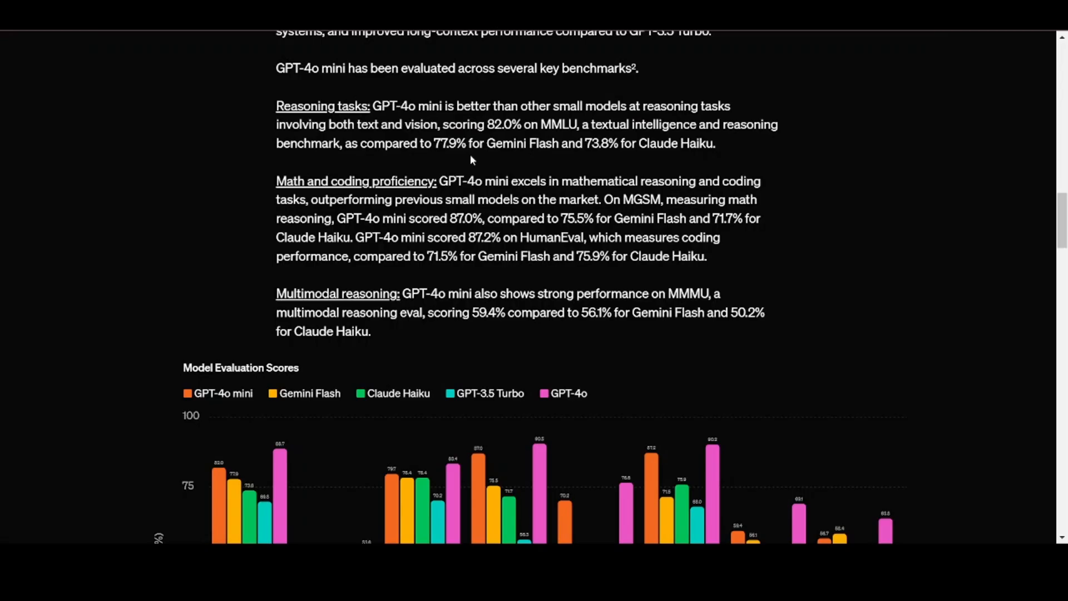
# - Highlight '77.9% for Gemini Flash' and '73.8% for Claude Haiku', bringing the evaluation chart into view
pyautogui.moveTo(432, 143); pyautogui.dragTo(569, 143)
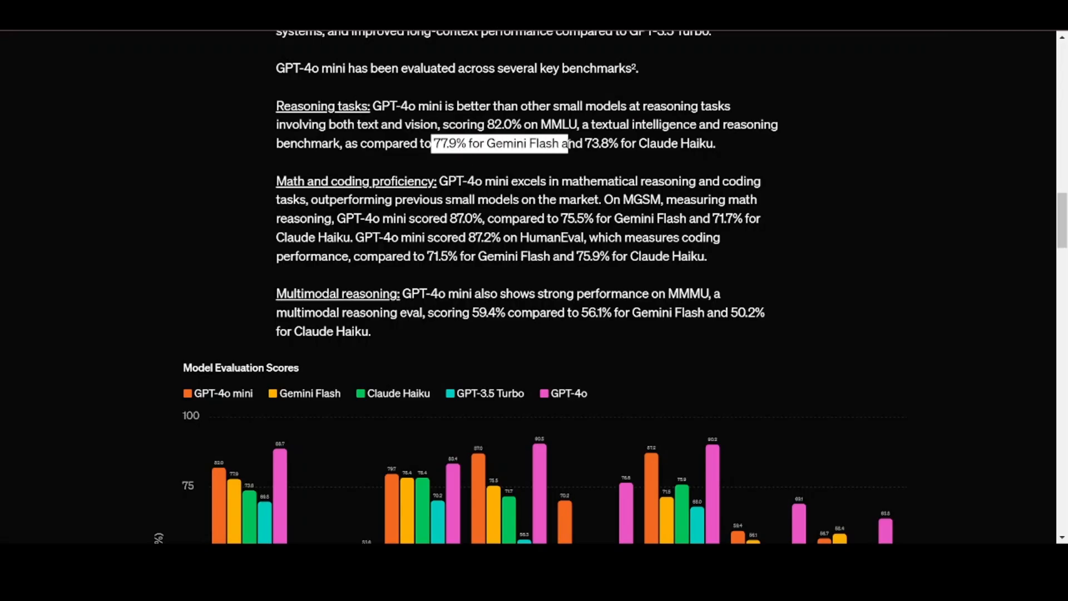
pyautogui.moveTo(584, 143); pyautogui.dragTo(715, 143)
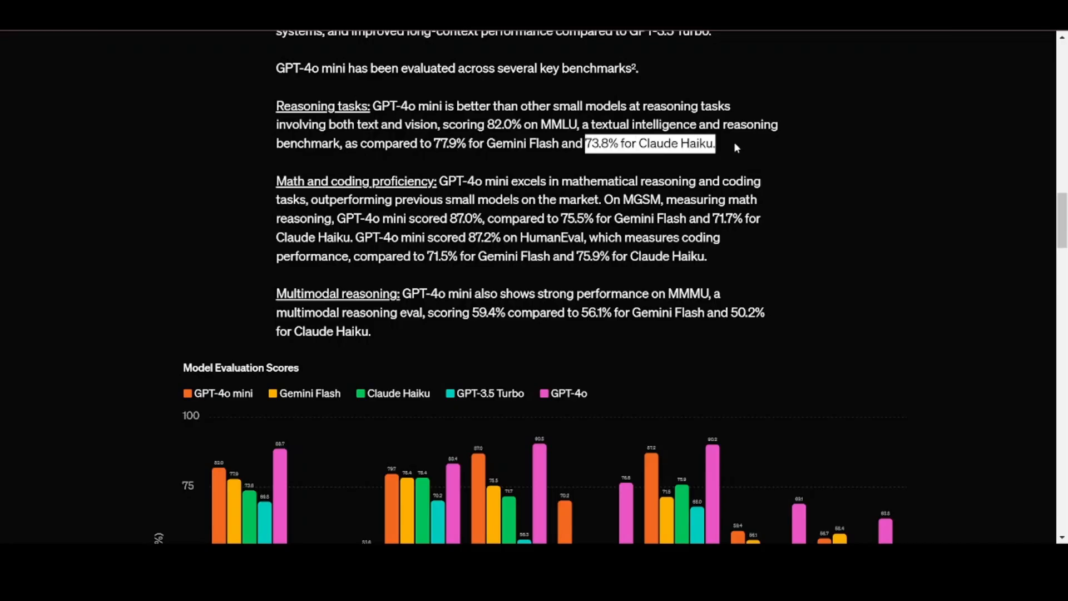
pyautogui.scroll(-3)
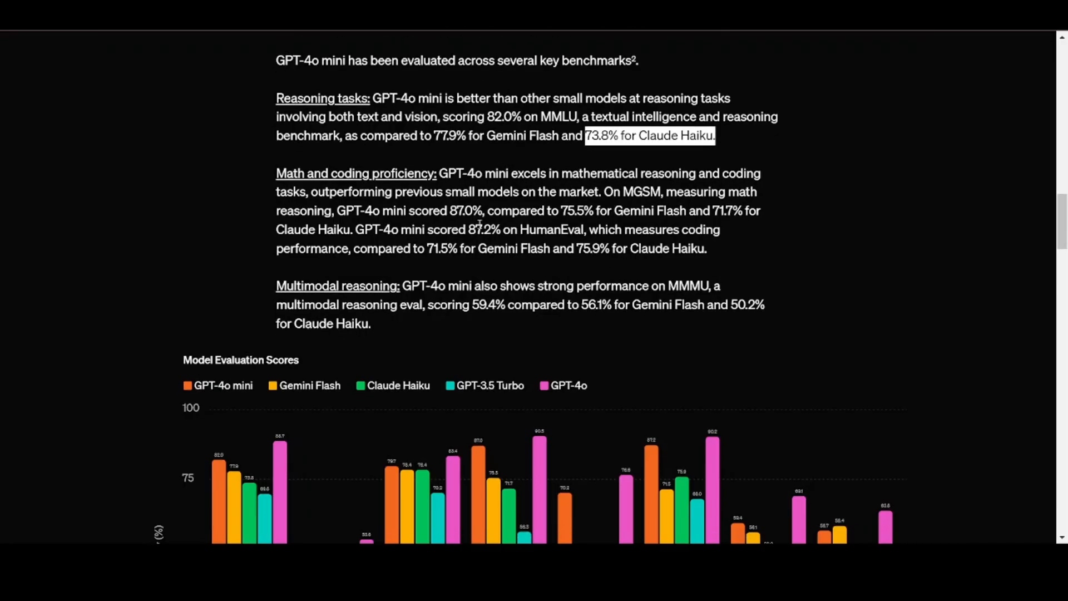
pyautogui.scroll(-3)
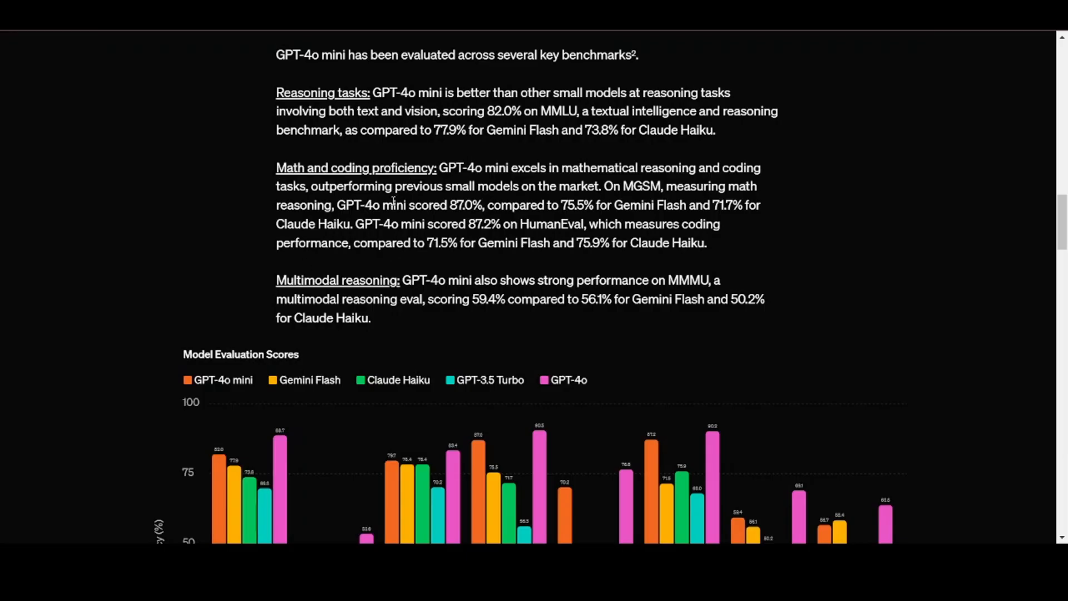
# - Highlight the Gemini Flash math score, '71.7% for Claude Haiku', and the word HumanEval in turn
pyautogui.moveTo(391, 205); pyautogui.dragTo(487, 205)
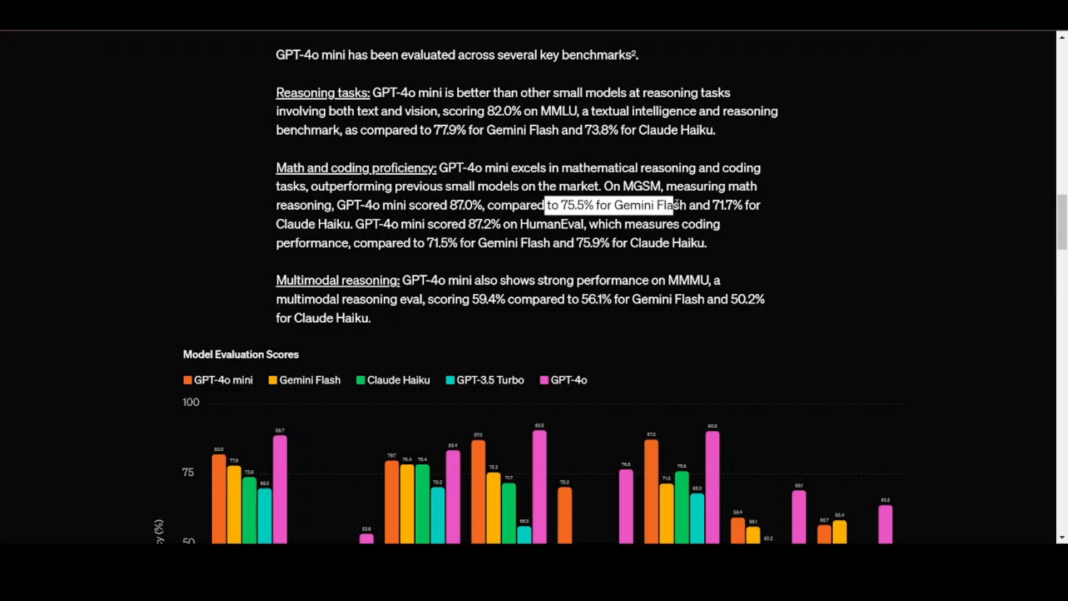
pyautogui.moveTo(713, 200)
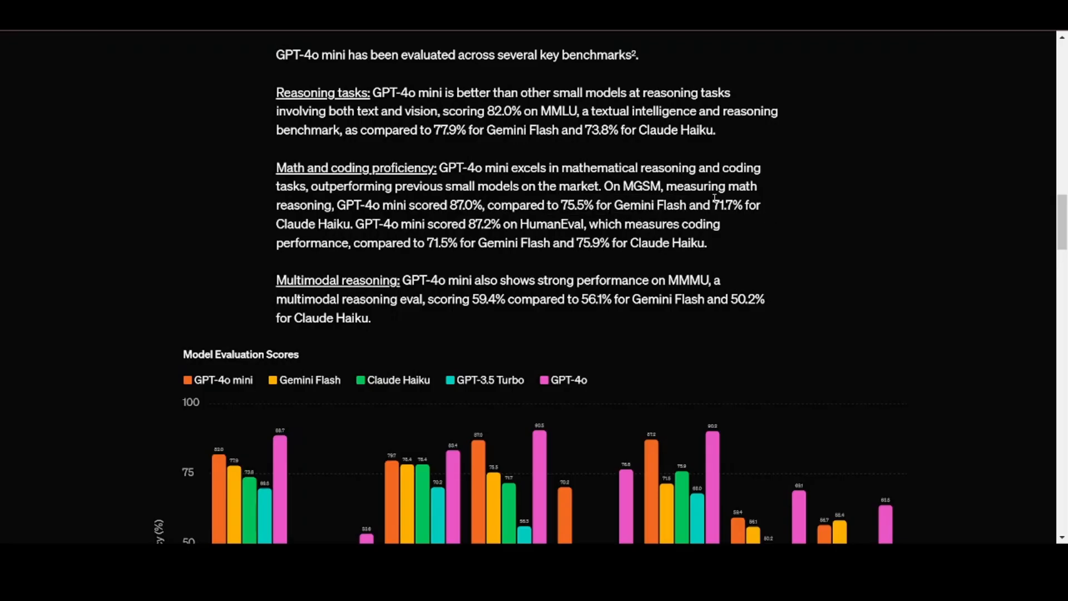
pyautogui.moveTo(711, 205); pyautogui.dragTo(401, 224)
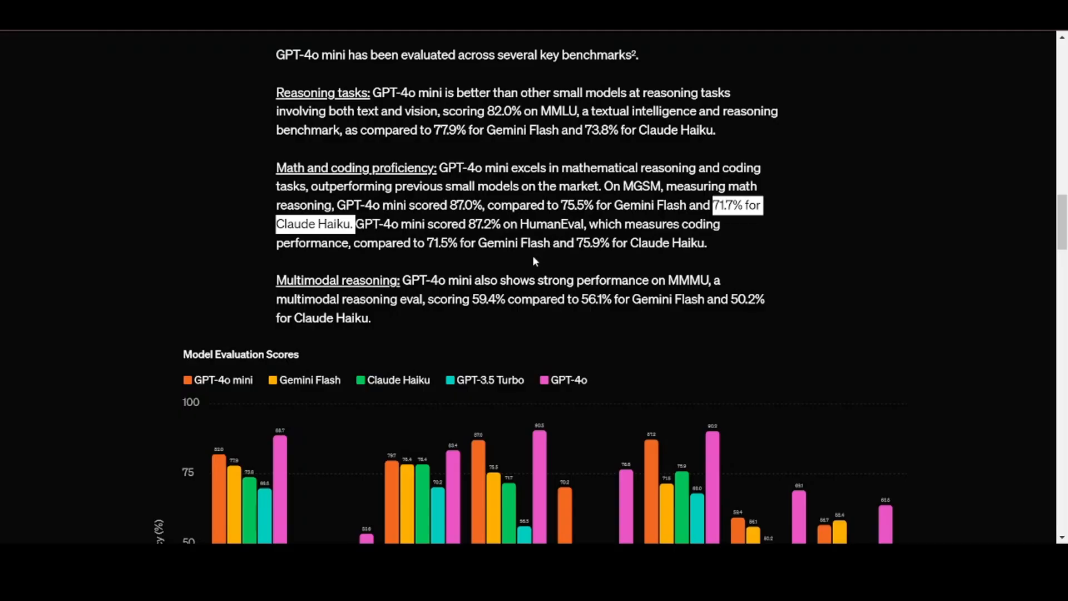
pyautogui.doubleClick(551, 223)
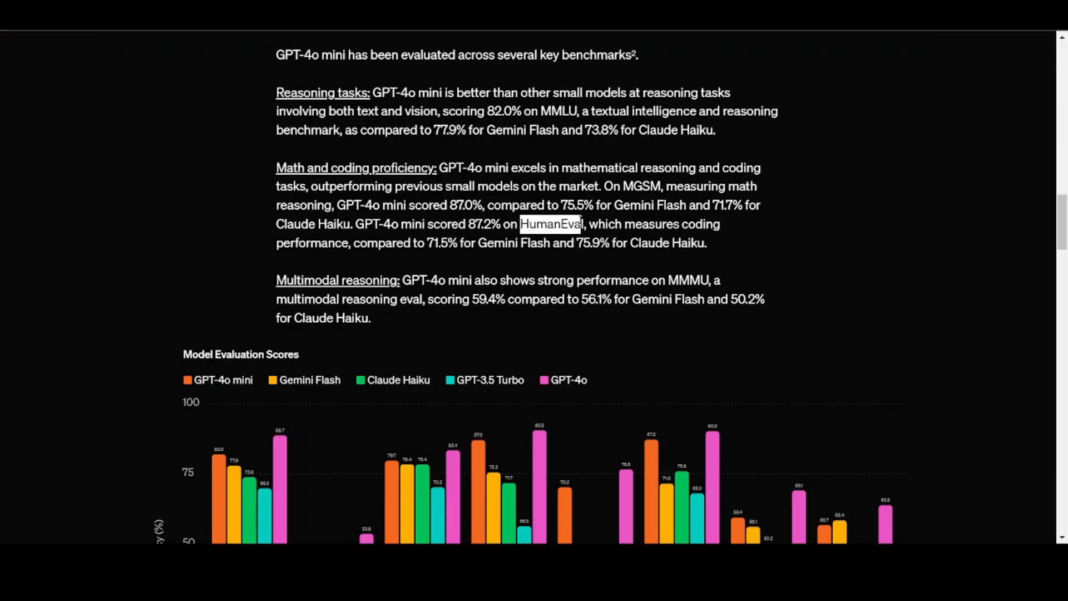
pyautogui.moveTo(610, 236)
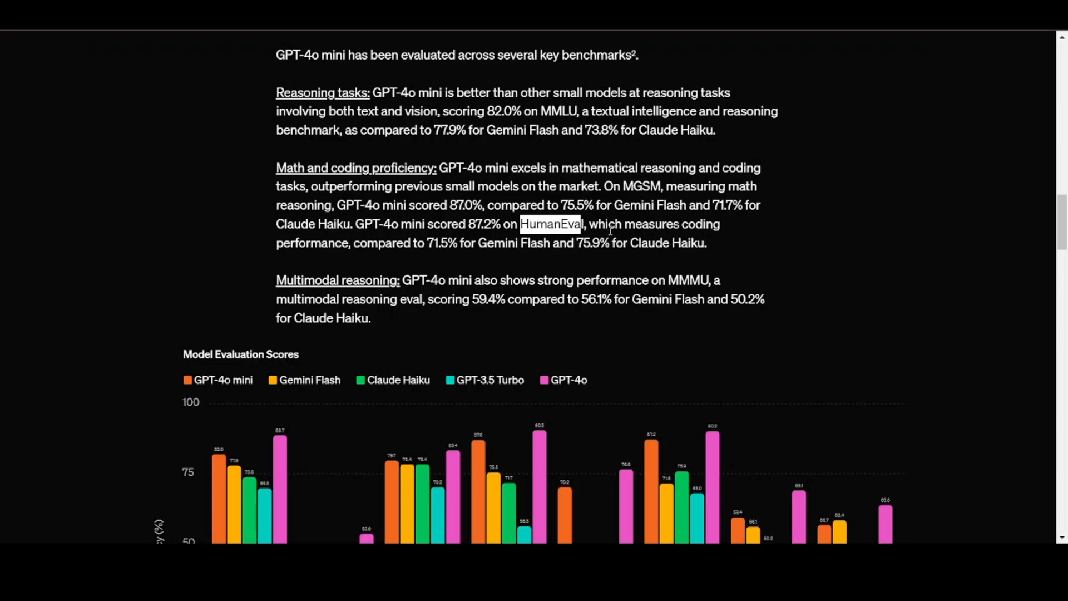
pyautogui.moveTo(490, 246)
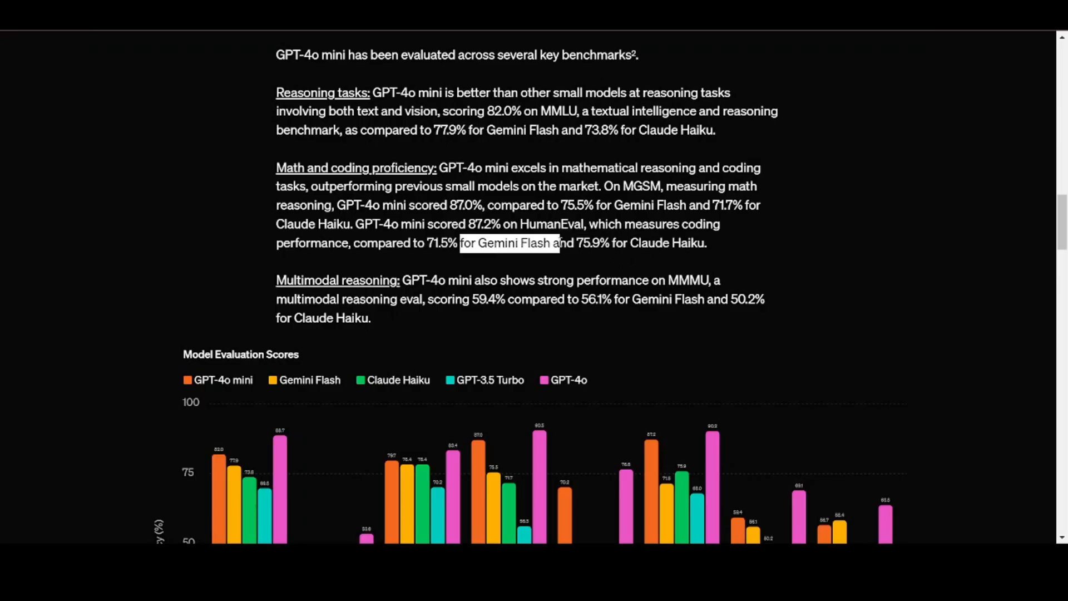
pyautogui.click(774, 267)
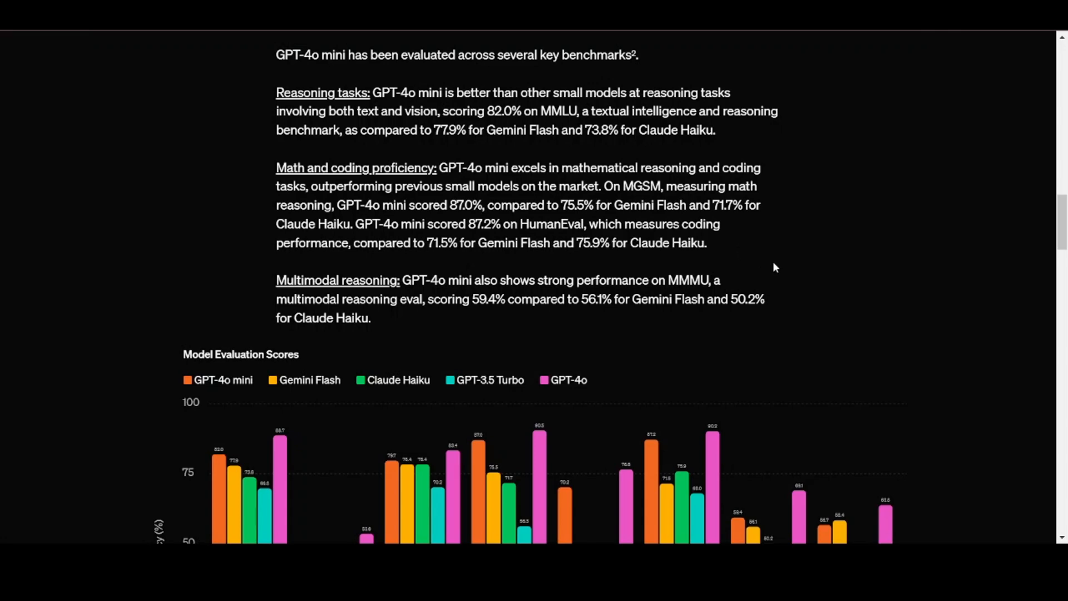
# - Highlight the Multimodal reasoning passage's MMMU scores and bring the full Model Evaluation Scores chart into view
pyautogui.scroll(-3)
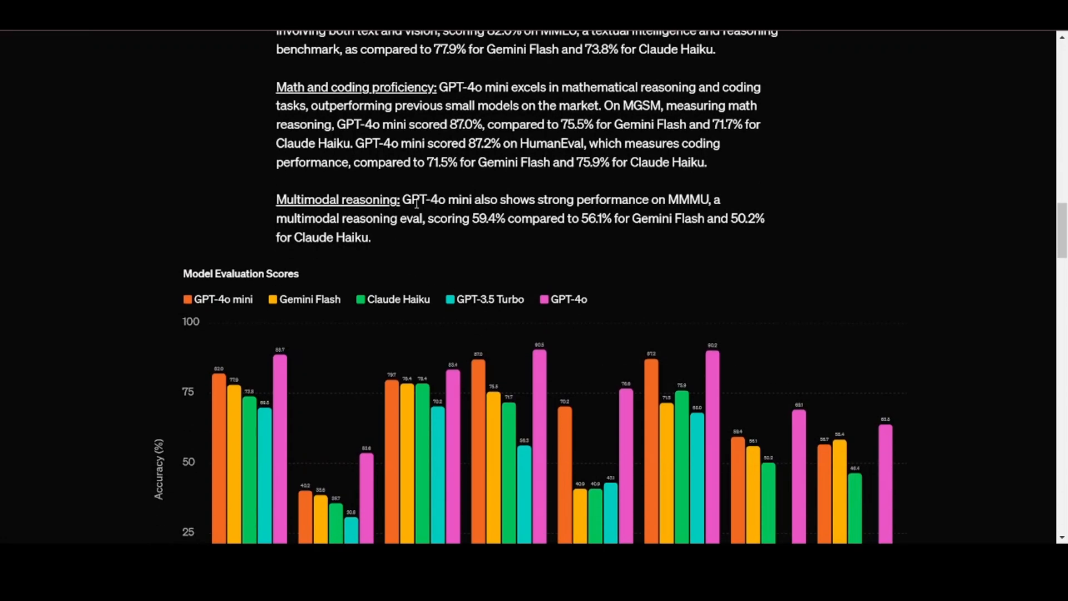
pyautogui.moveTo(419, 199); pyautogui.dragTo(565, 218)
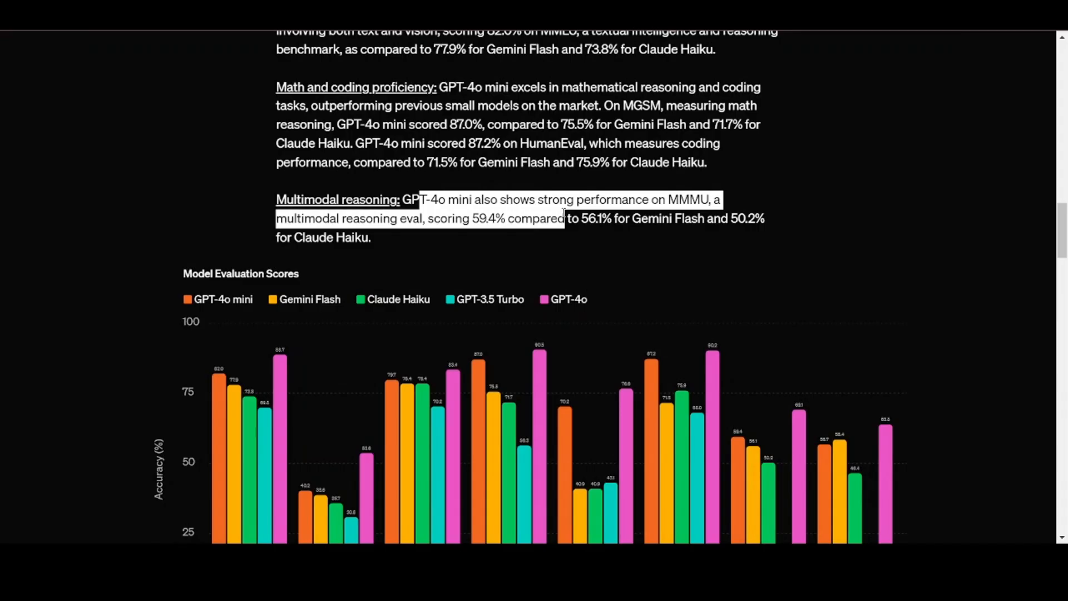
pyautogui.moveTo(564, 218); pyautogui.dragTo(765, 218)
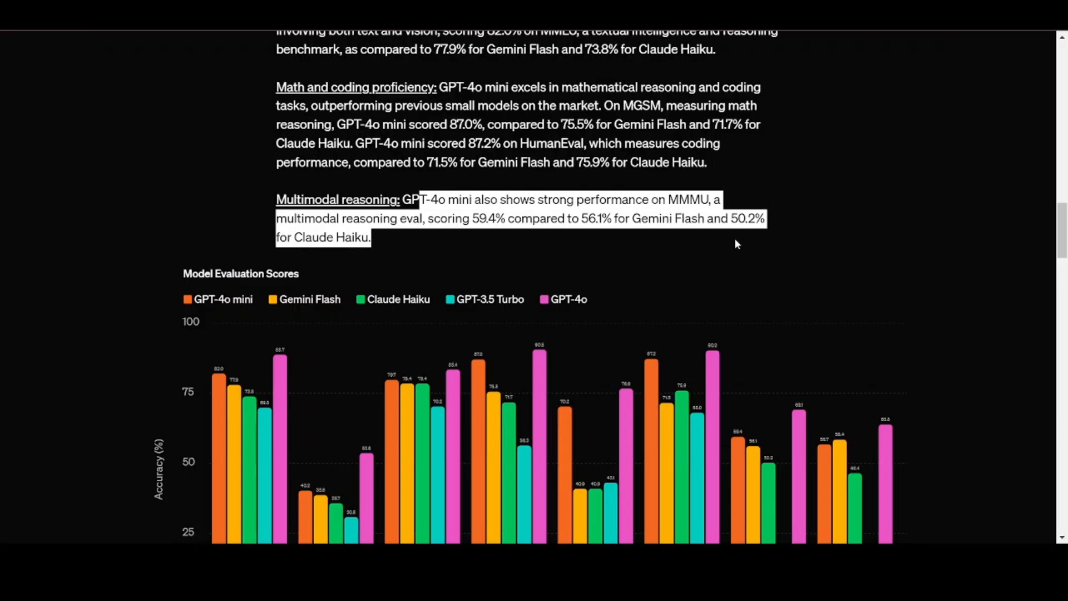
pyautogui.moveTo(870, 204)
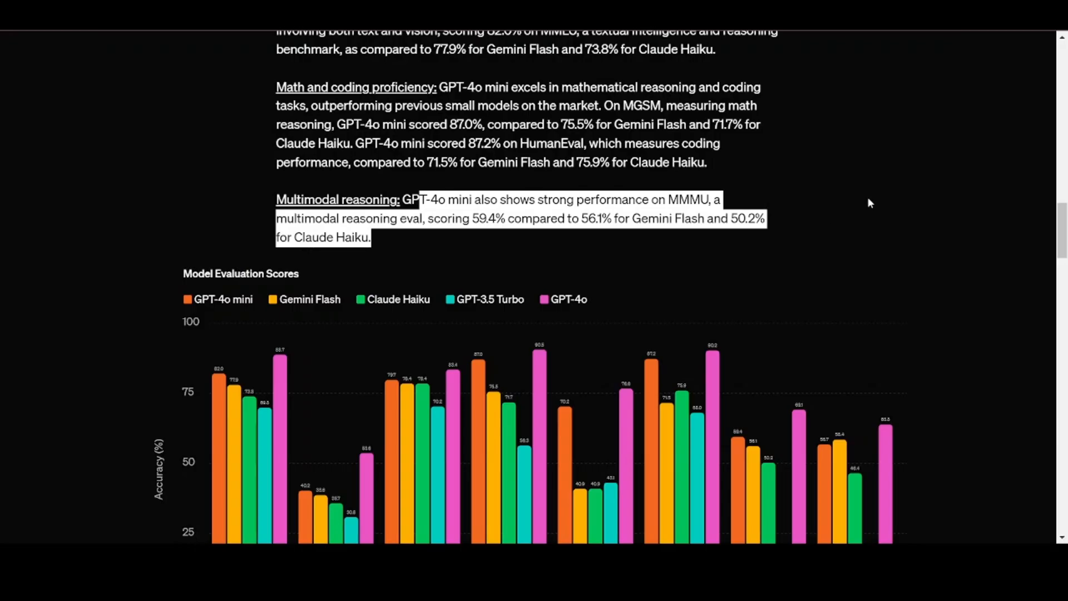
pyautogui.scroll(-3)
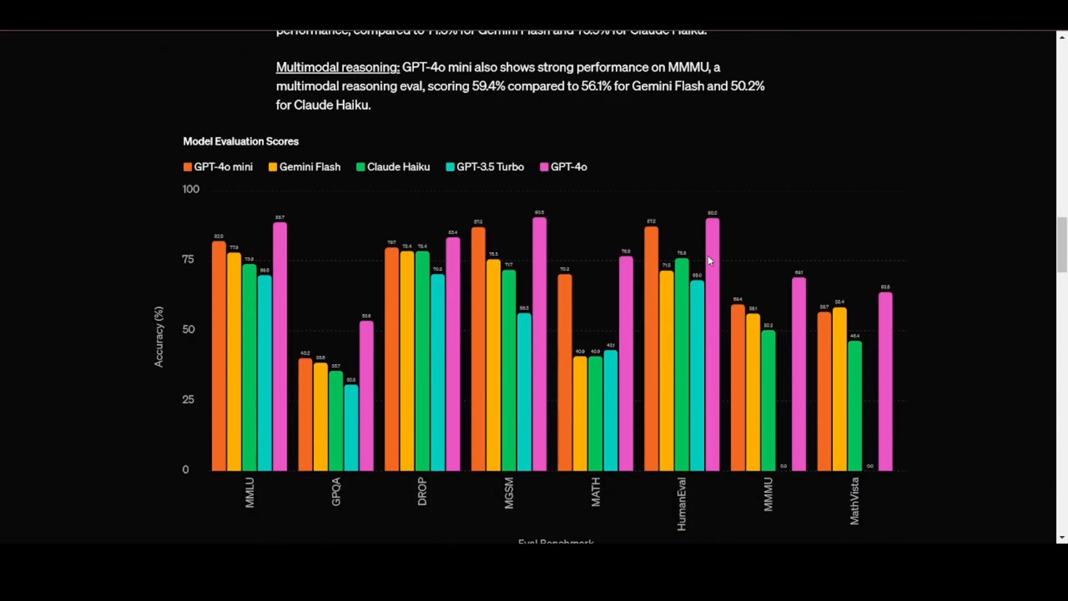
pyautogui.scroll(-3)
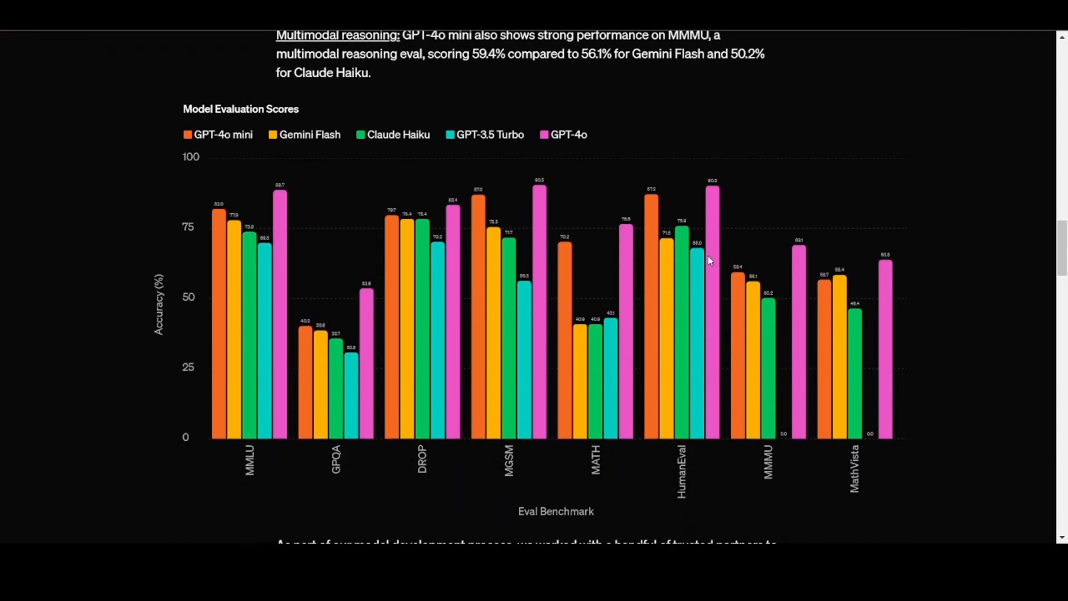
pyautogui.scroll(-3)
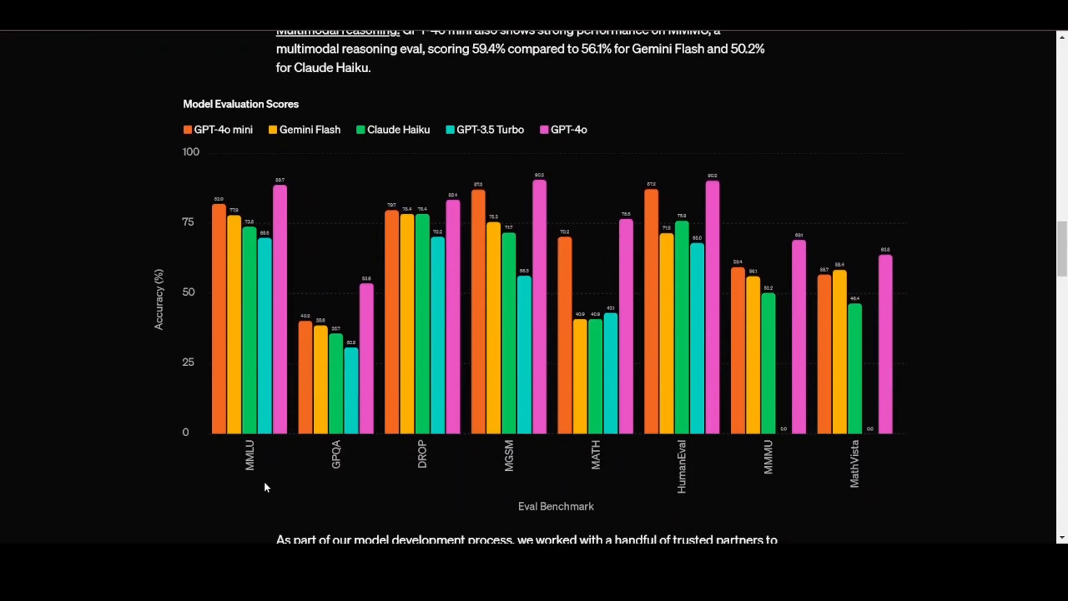
pyautogui.moveTo(220, 222)
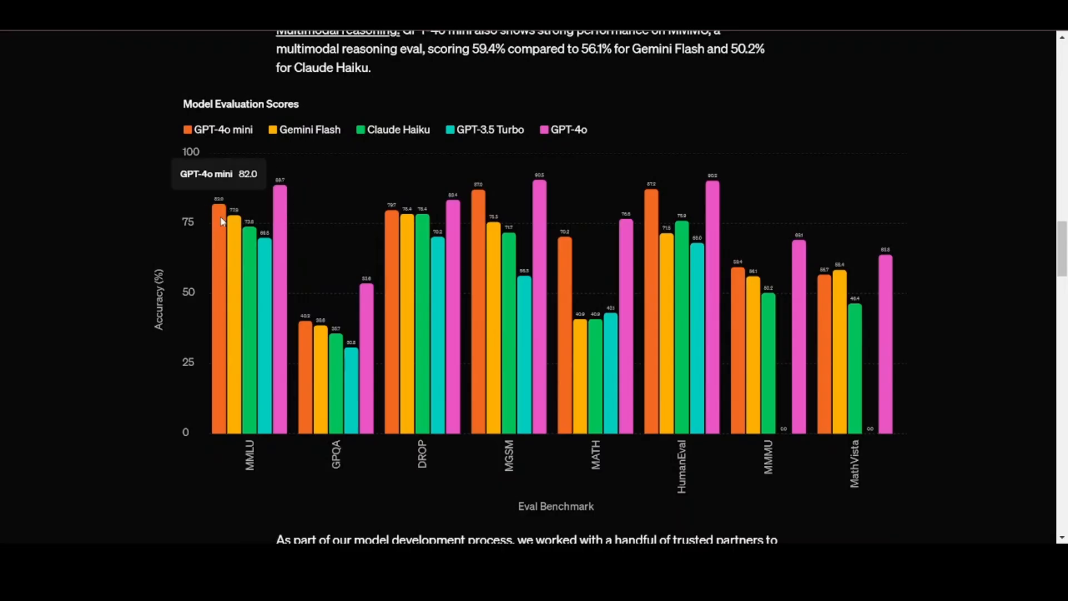
pyautogui.moveTo(250, 245)
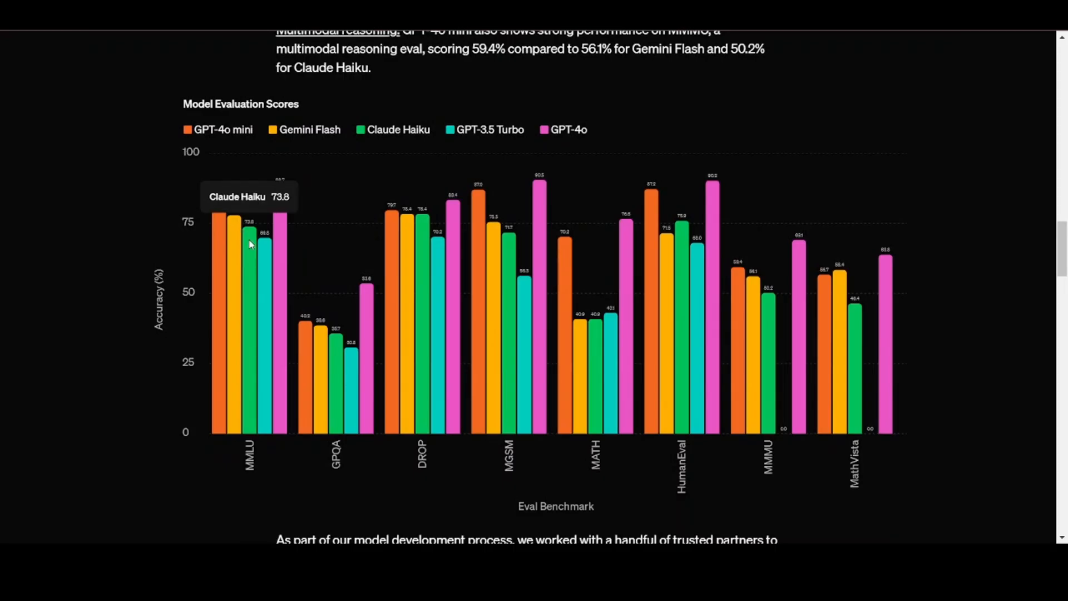
pyautogui.moveTo(304, 327)
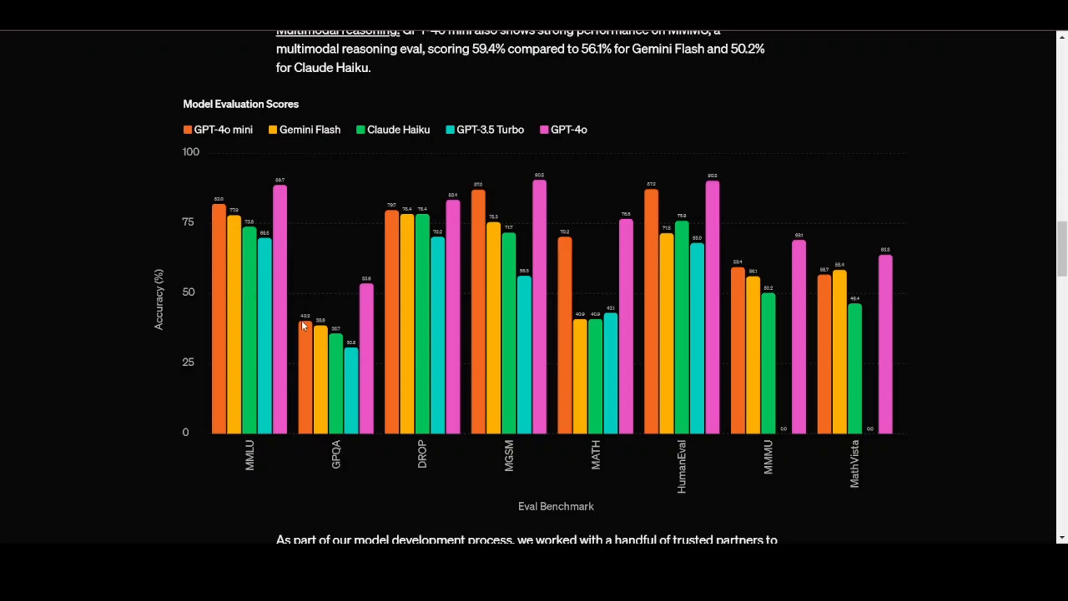
pyautogui.moveTo(364, 361)
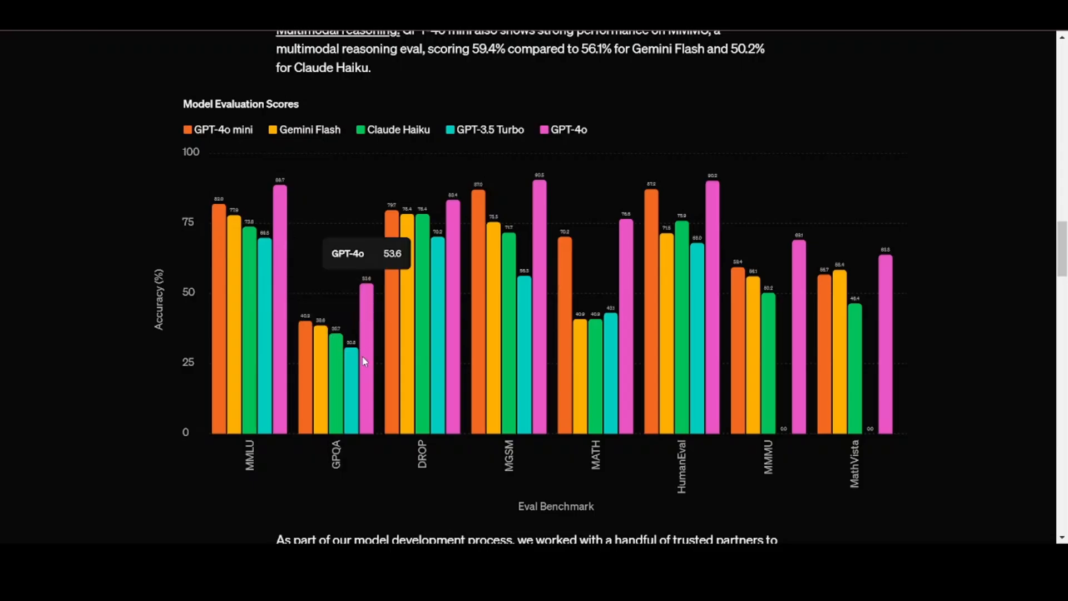
pyautogui.moveTo(416, 266)
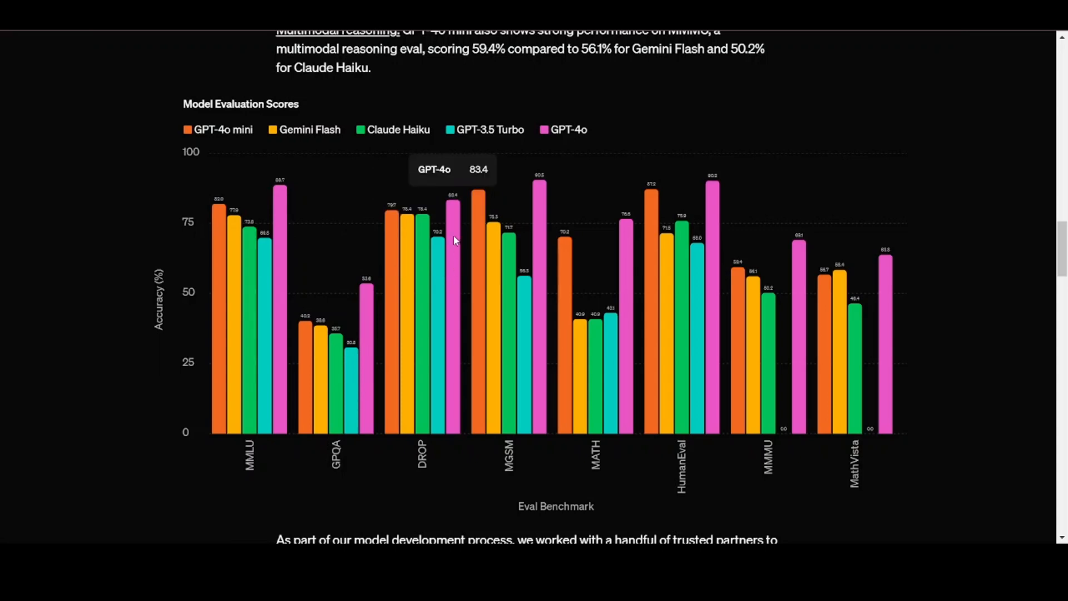
pyautogui.moveTo(530, 298)
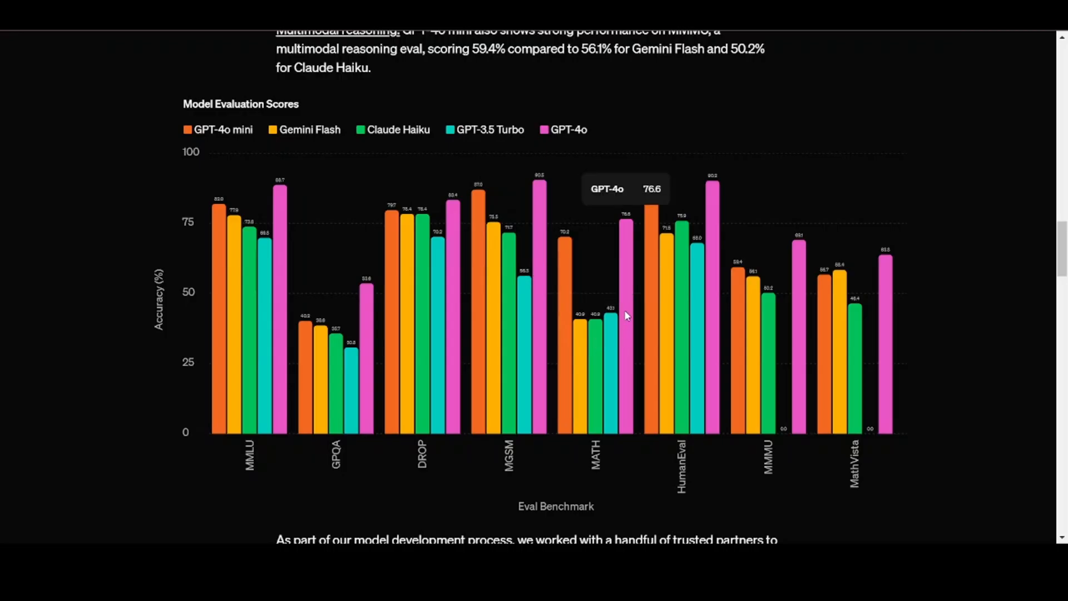
pyautogui.moveTo(712, 243)
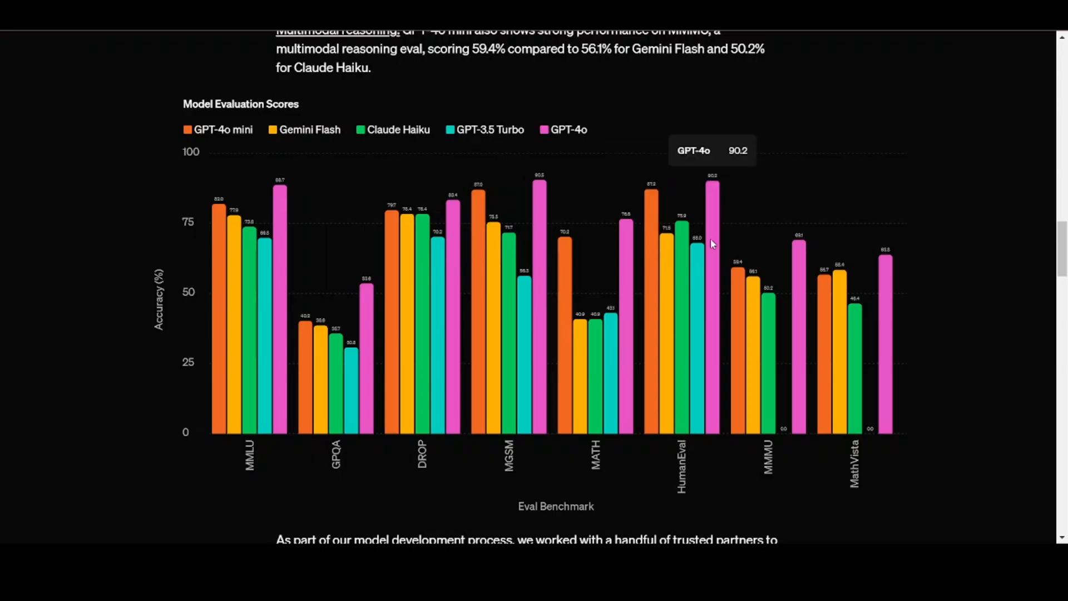
pyautogui.moveTo(762, 303)
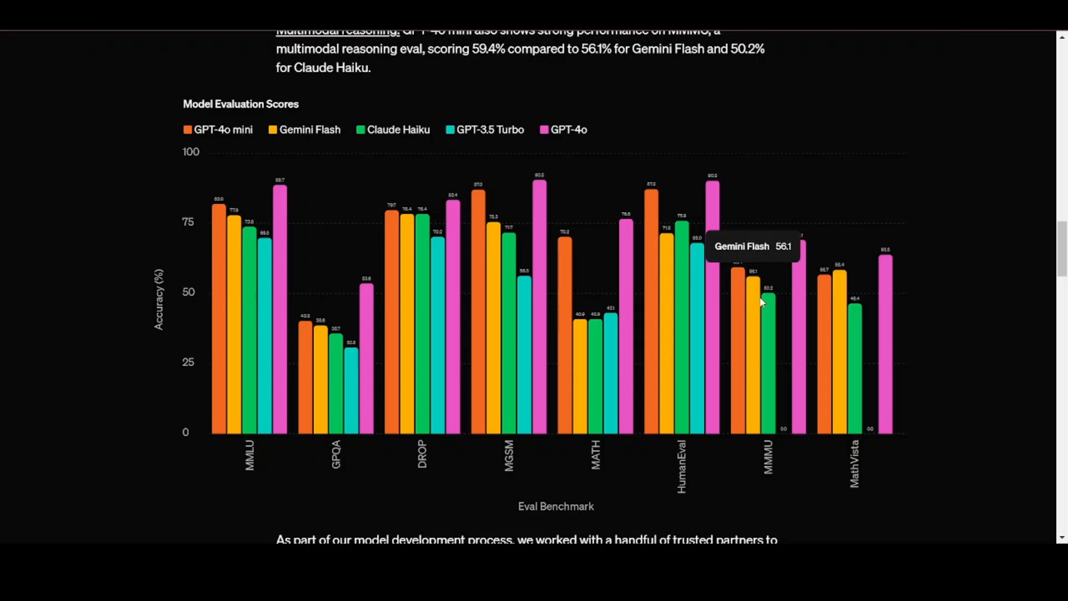
pyautogui.moveTo(798, 319)
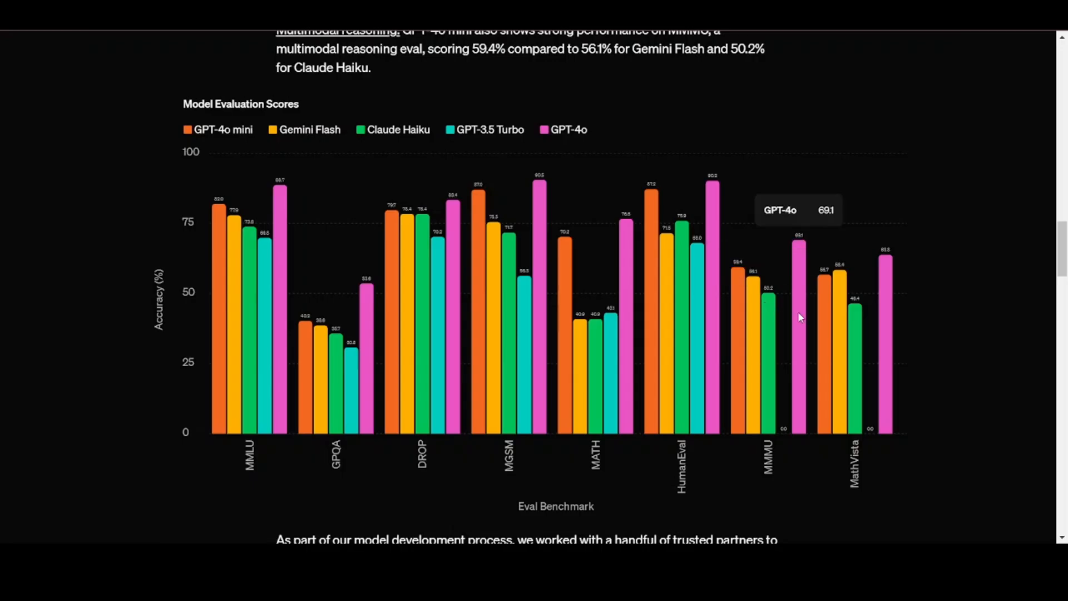
pyautogui.moveTo(862, 329)
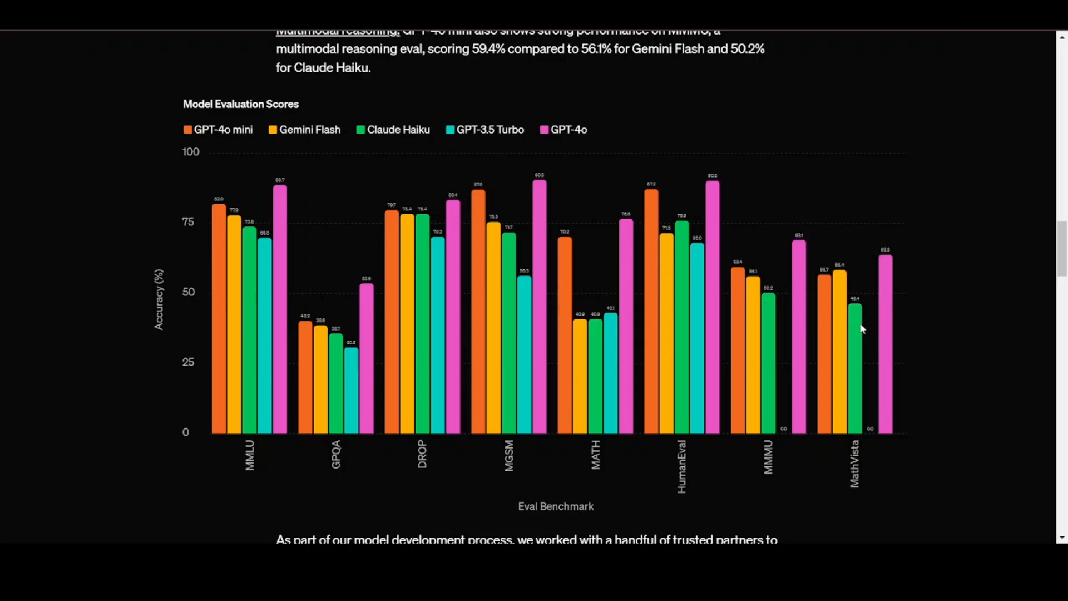
pyautogui.moveTo(1004, 380)
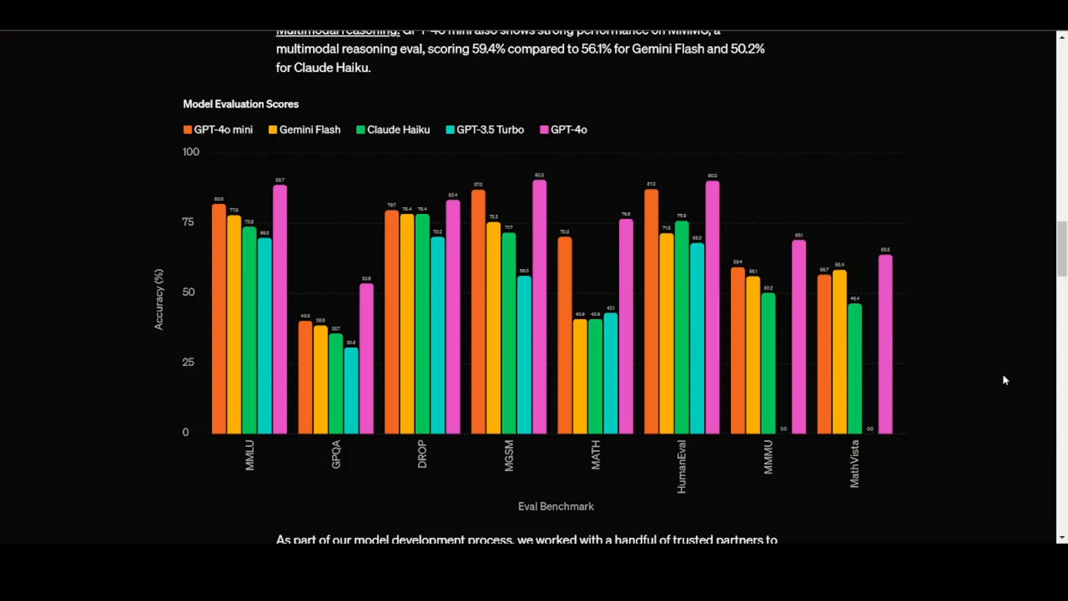
pyautogui.moveTo(978, 361)
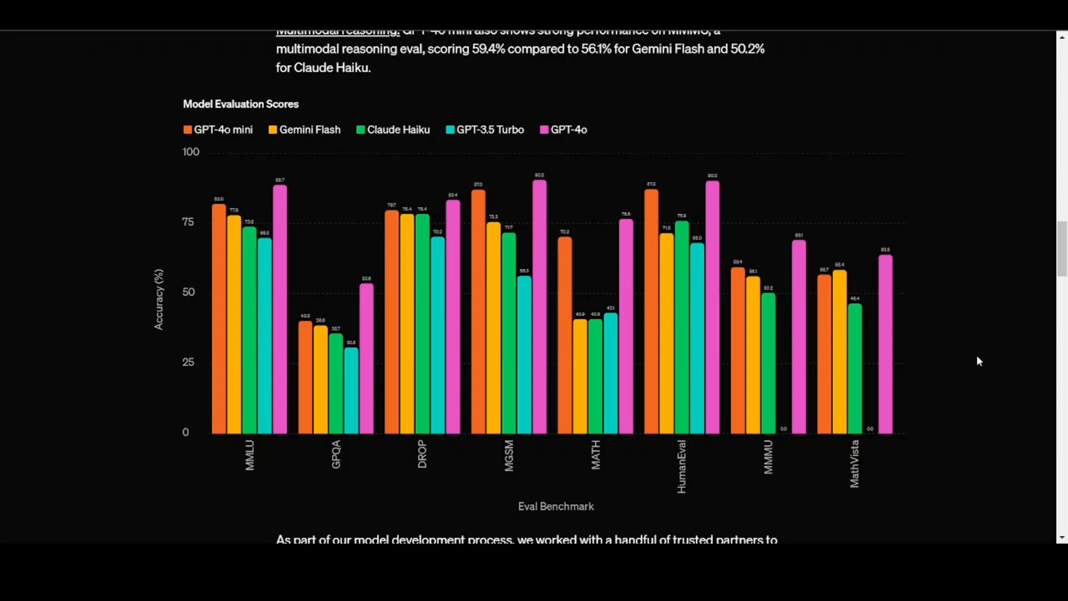
pyautogui.scroll(-3)
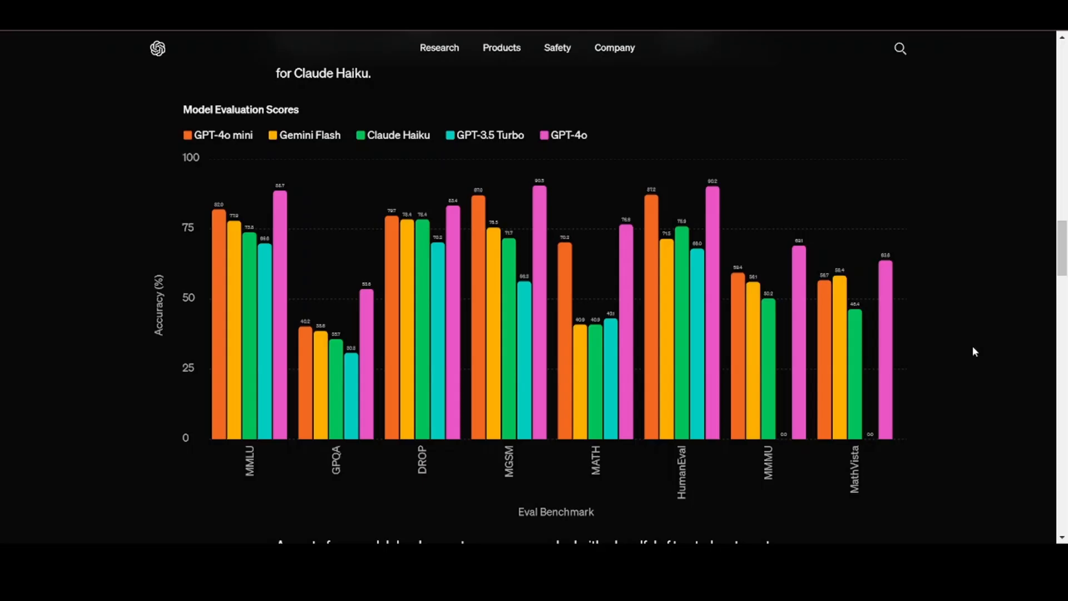
pyautogui.moveTo(158, 48)
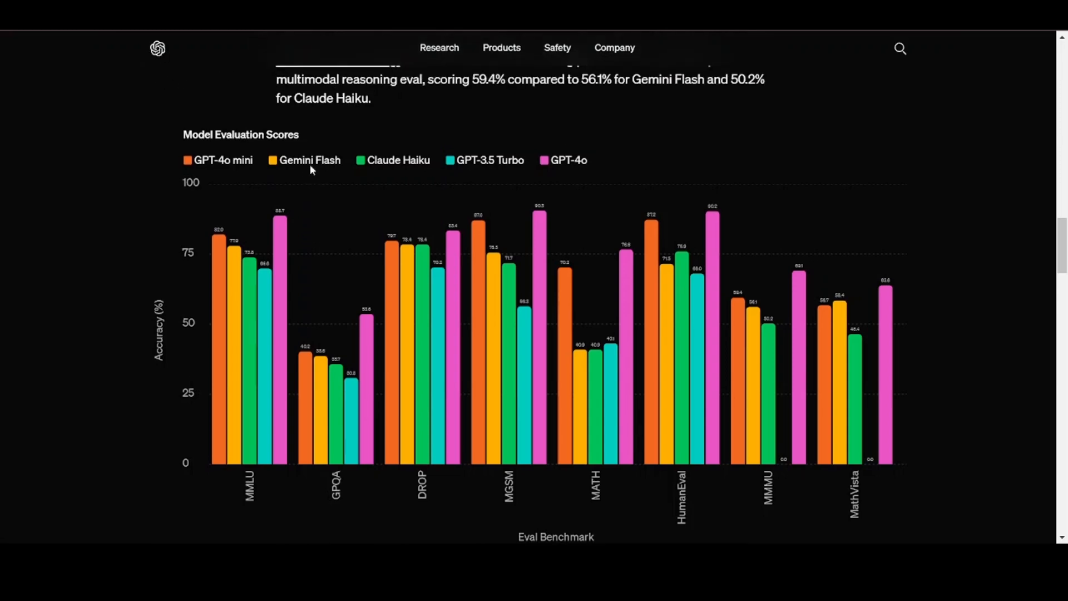
pyautogui.moveTo(311, 166)
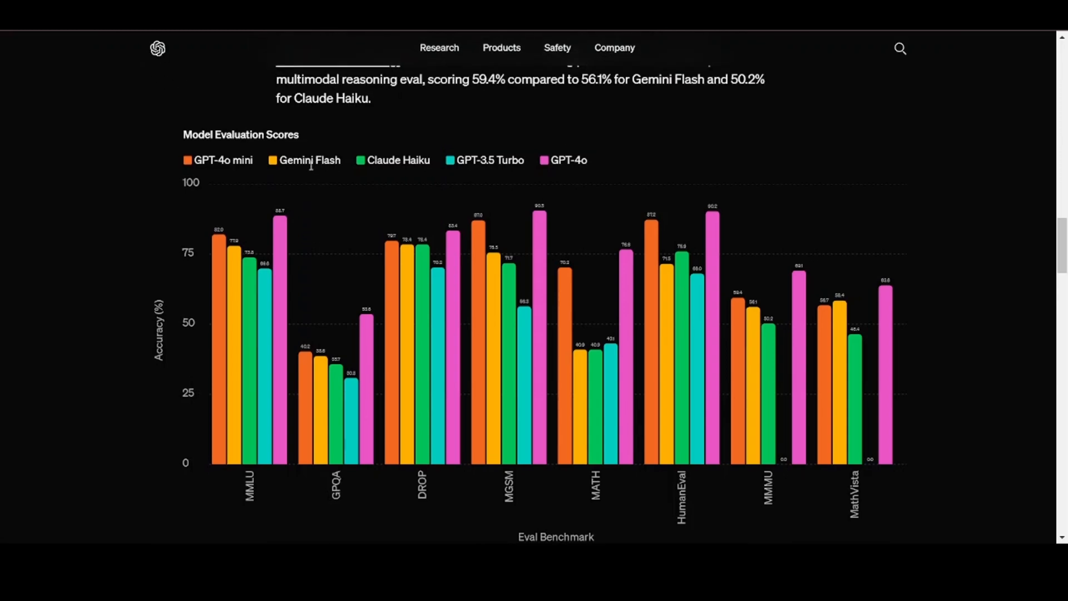
pyautogui.moveTo(698, 206)
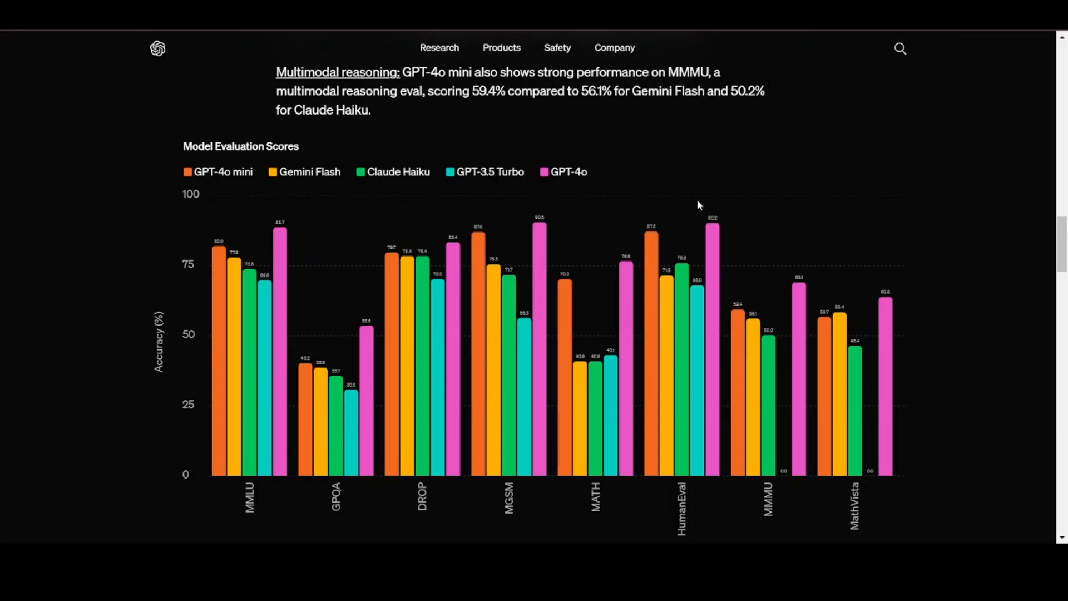
pyautogui.scroll(3)
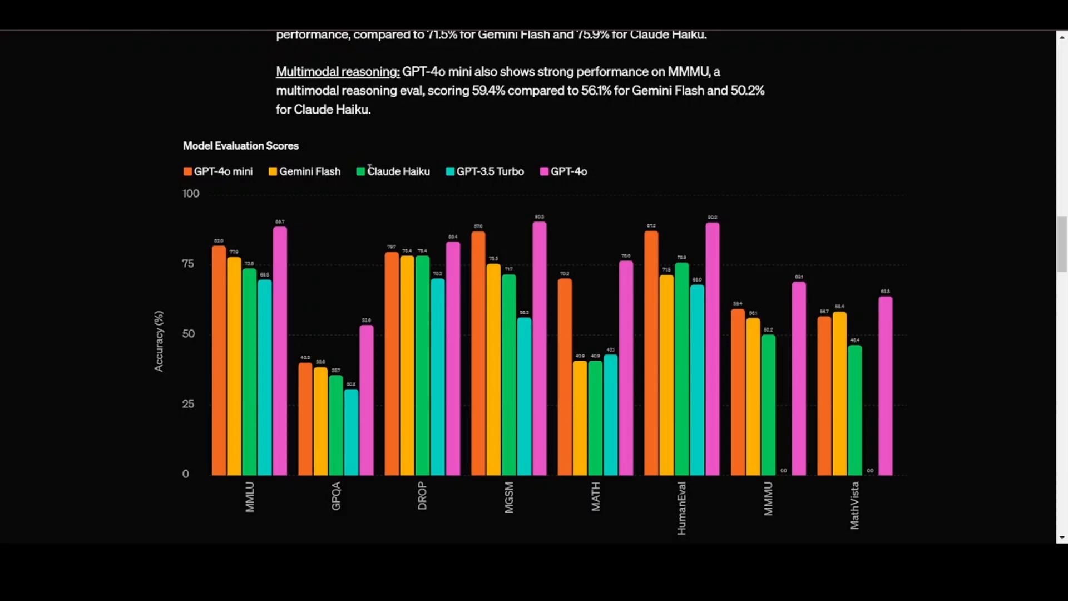
pyautogui.moveTo(409, 165)
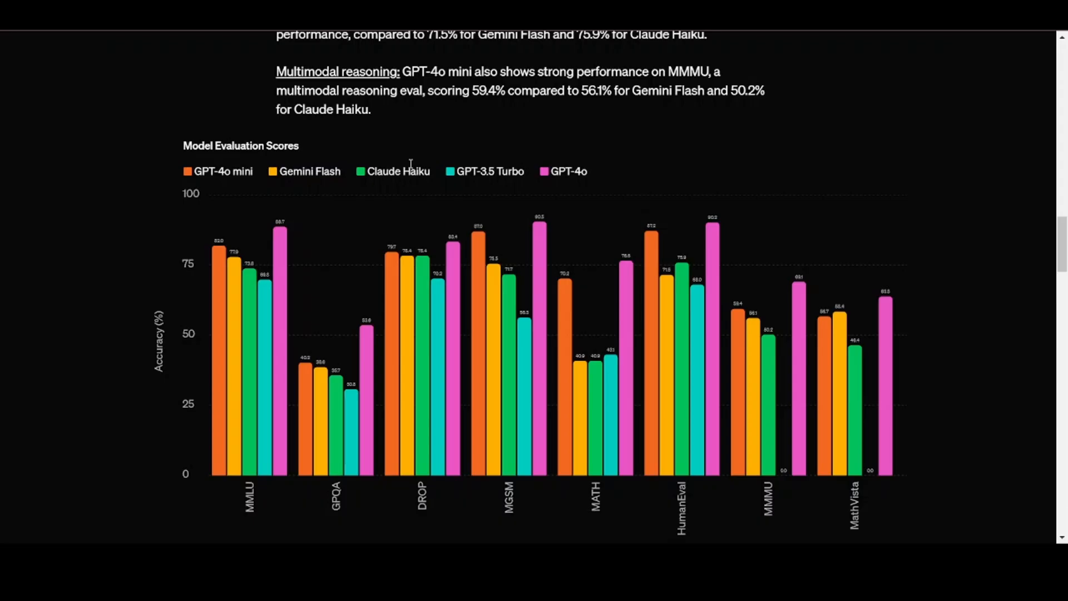
pyautogui.moveTo(540, 254)
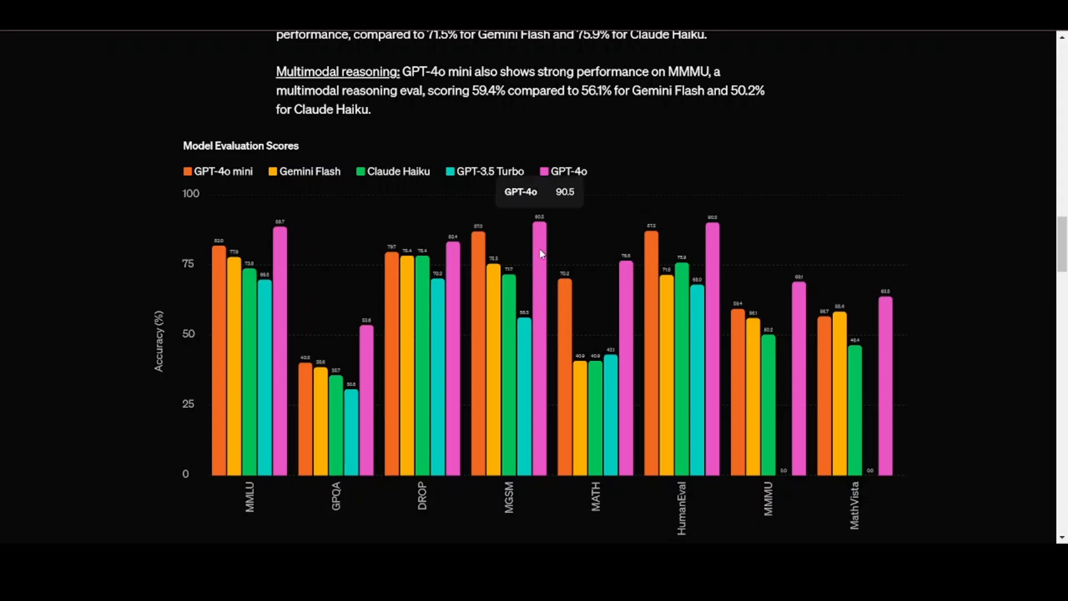